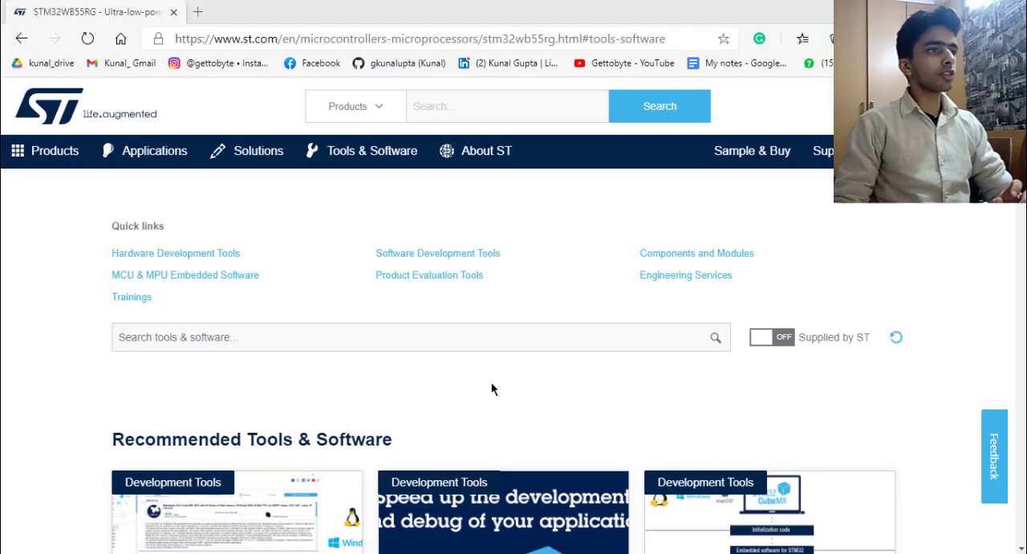
Scroll down through the Chrome page before leaving it for the desktop.
scroll(down, 3)
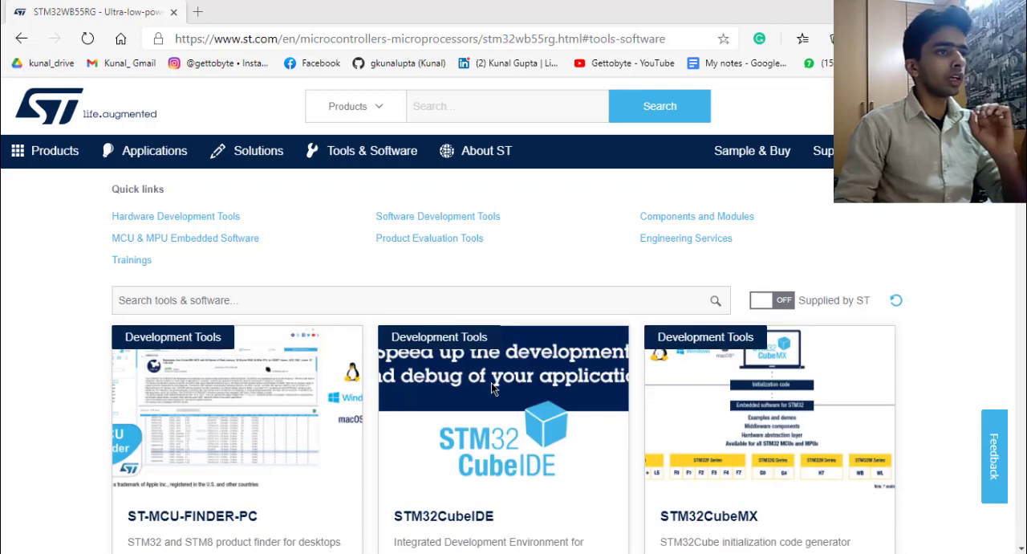
scroll(down, 3)
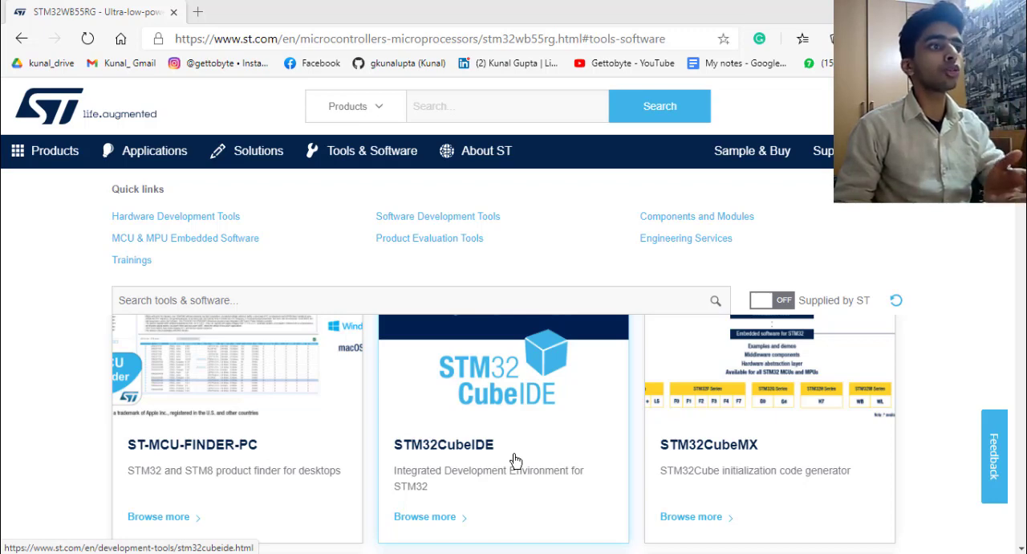
mouse_move(719, 456)
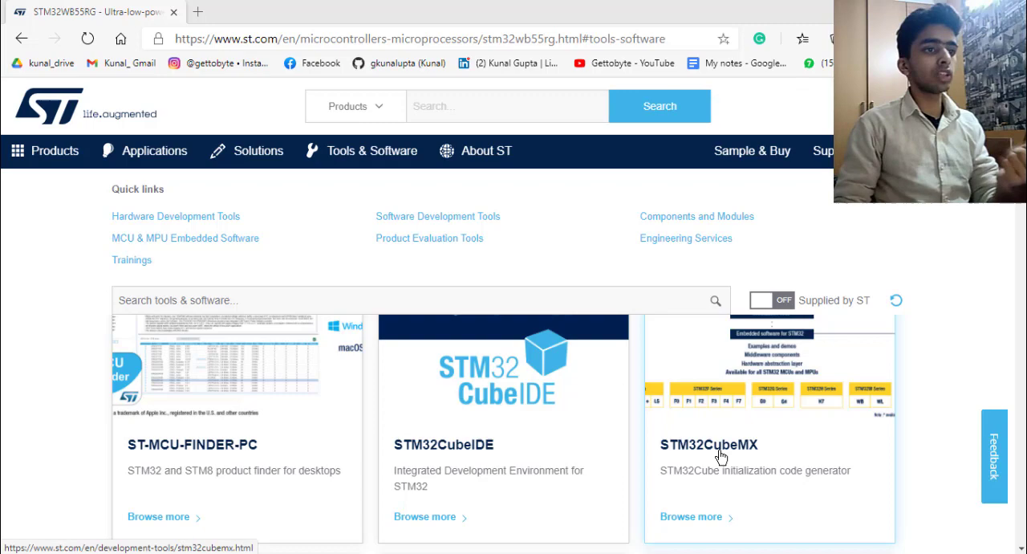
scroll(down, 3)
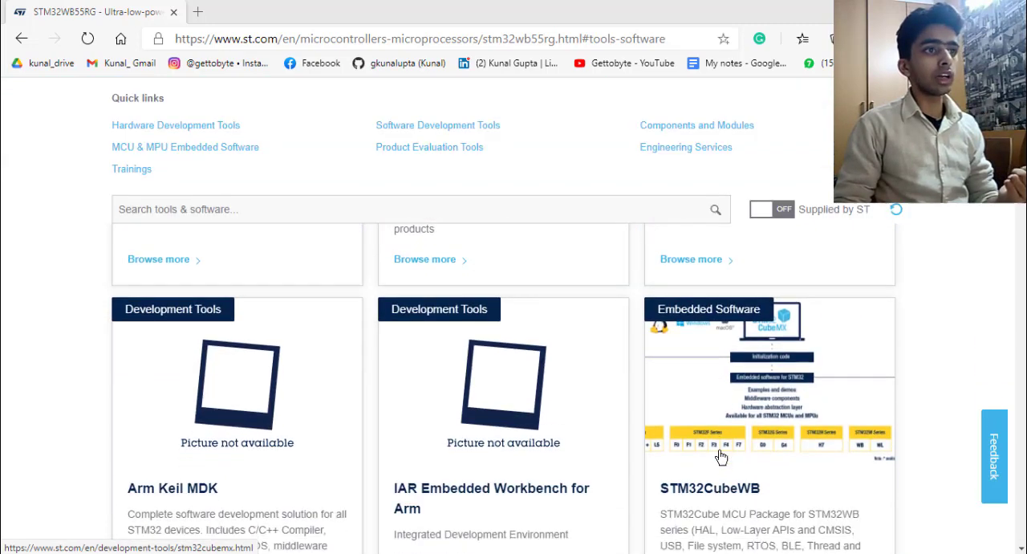
scroll(down, 3)
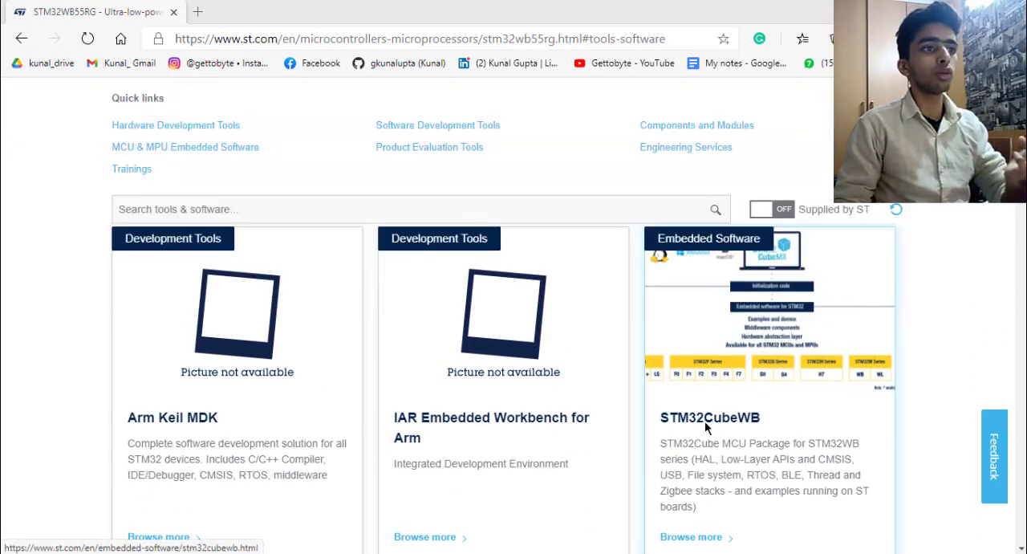
scroll(down, 3)
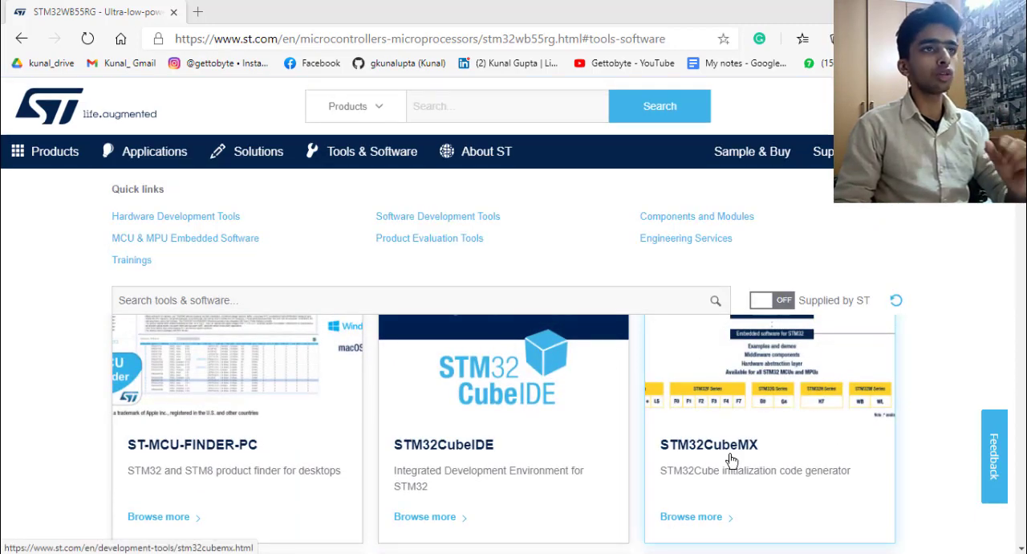
scroll(down, 3)
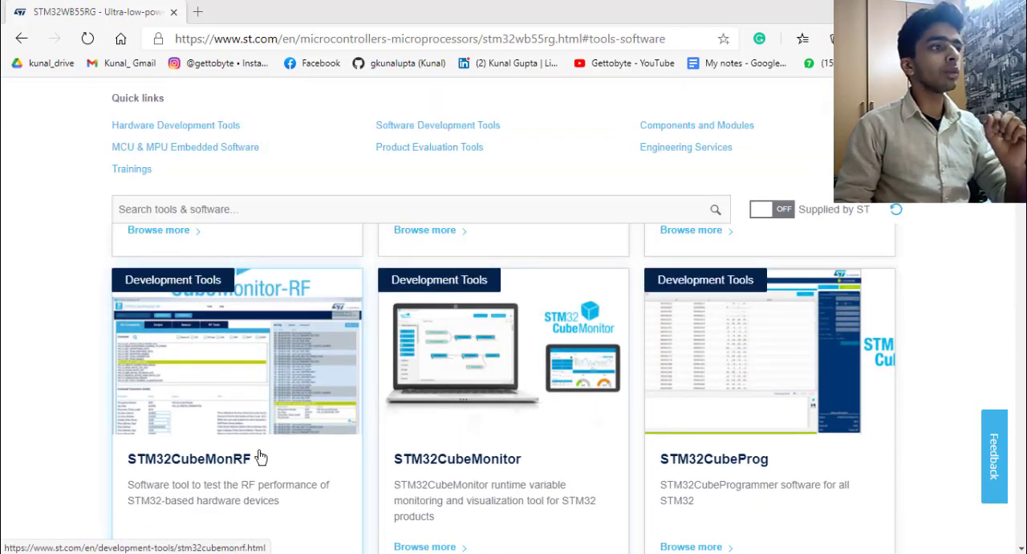
mouse_move(774, 467)
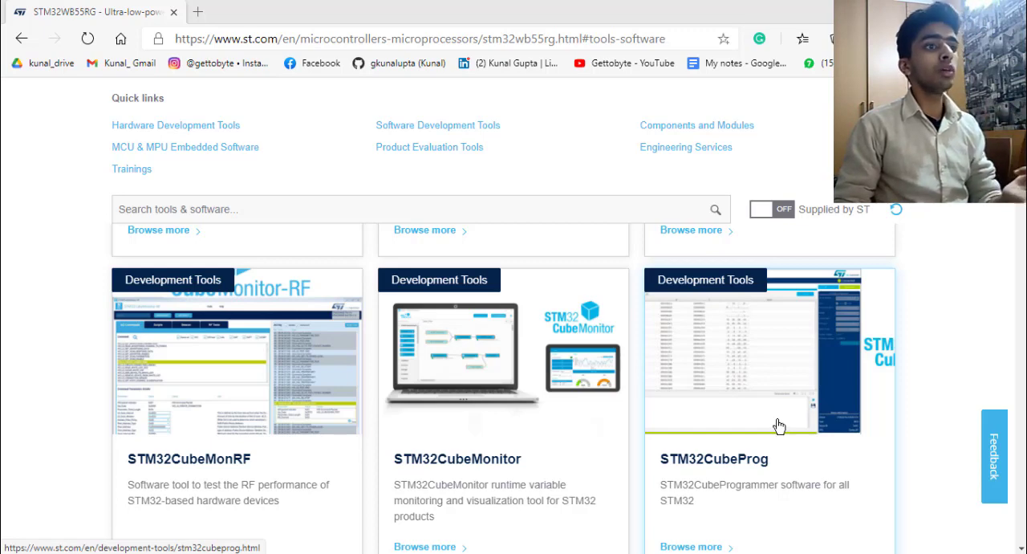
mouse_move(757, 469)
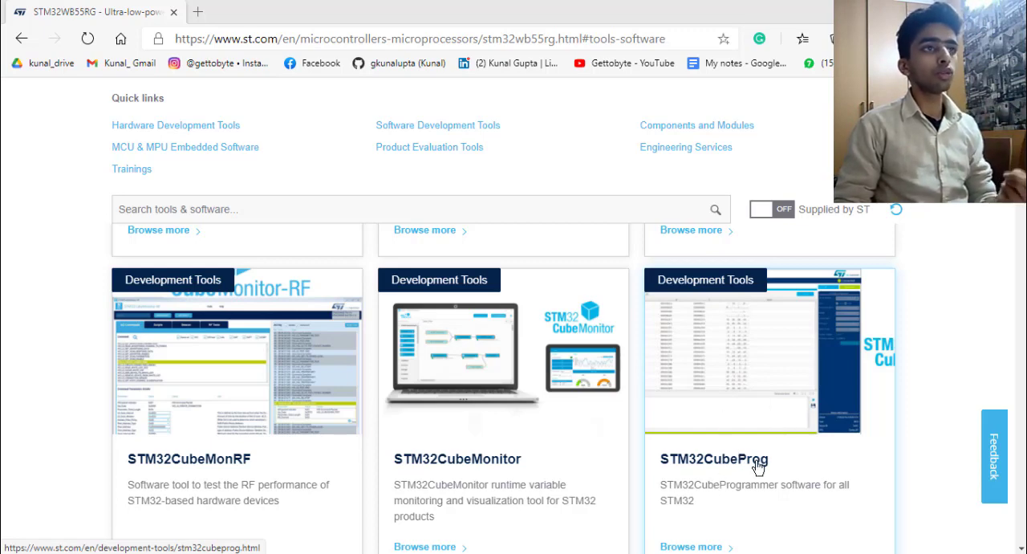
mouse_move(267, 472)
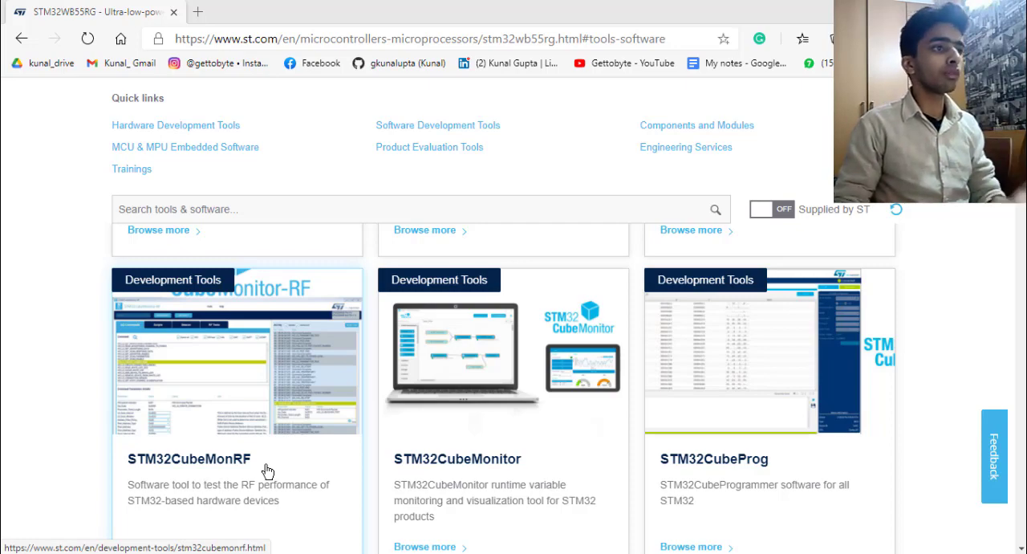
scroll(down, 3)
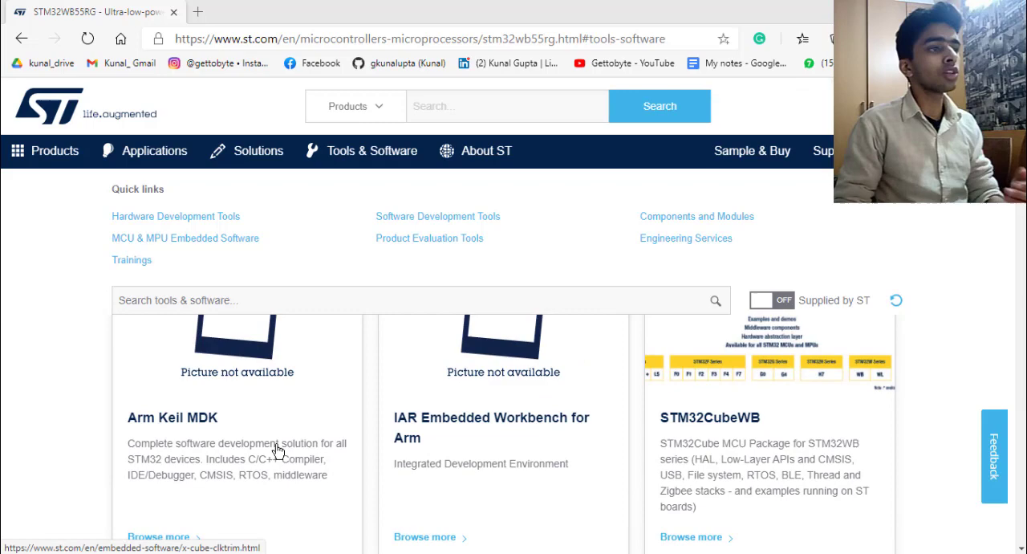
scroll(down, 3)
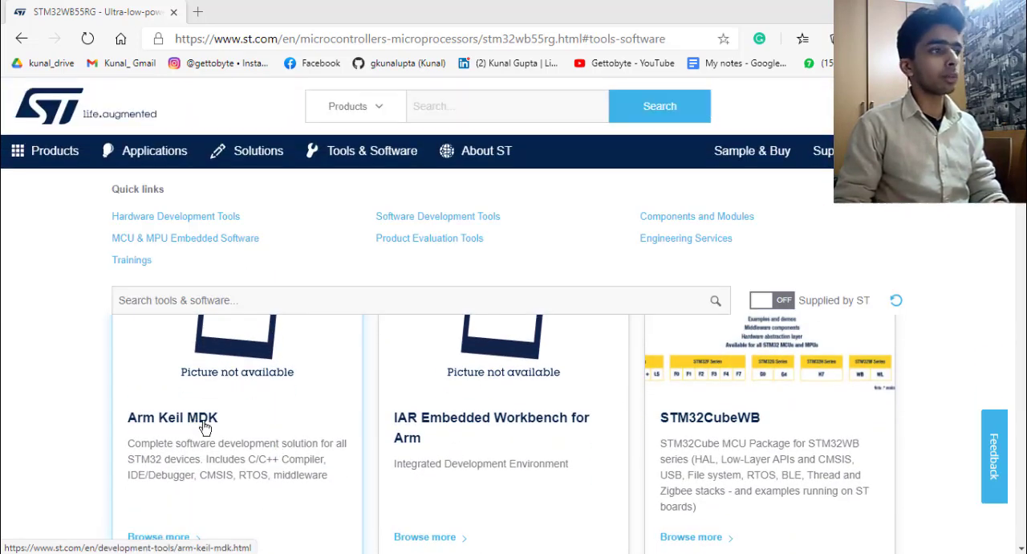
mouse_move(517, 433)
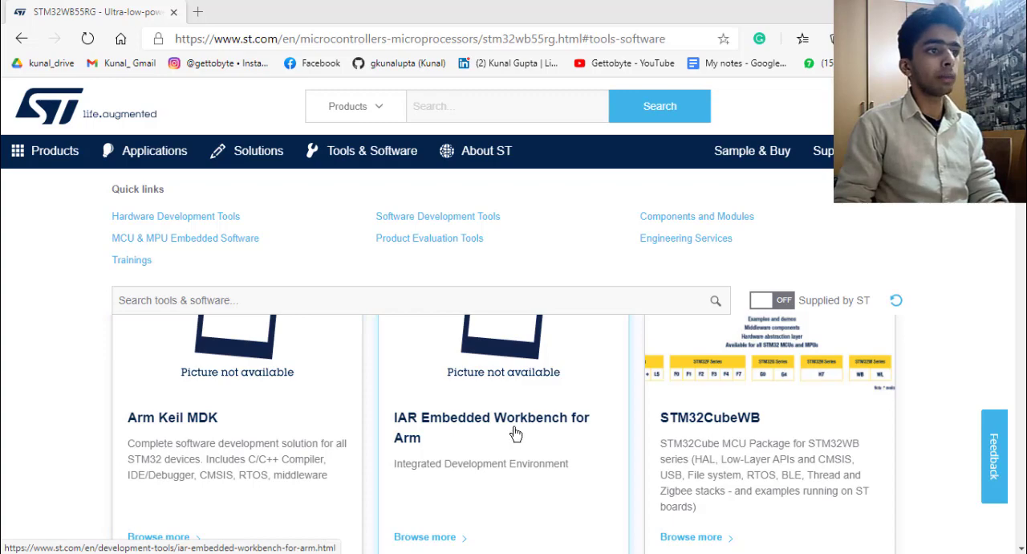
scroll(down, 3)
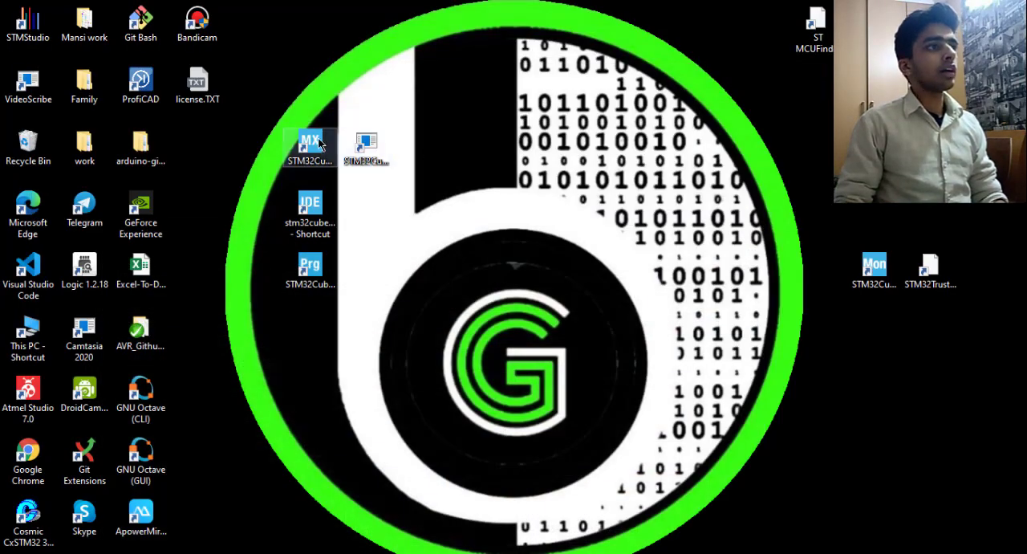
mouse_move(309, 212)
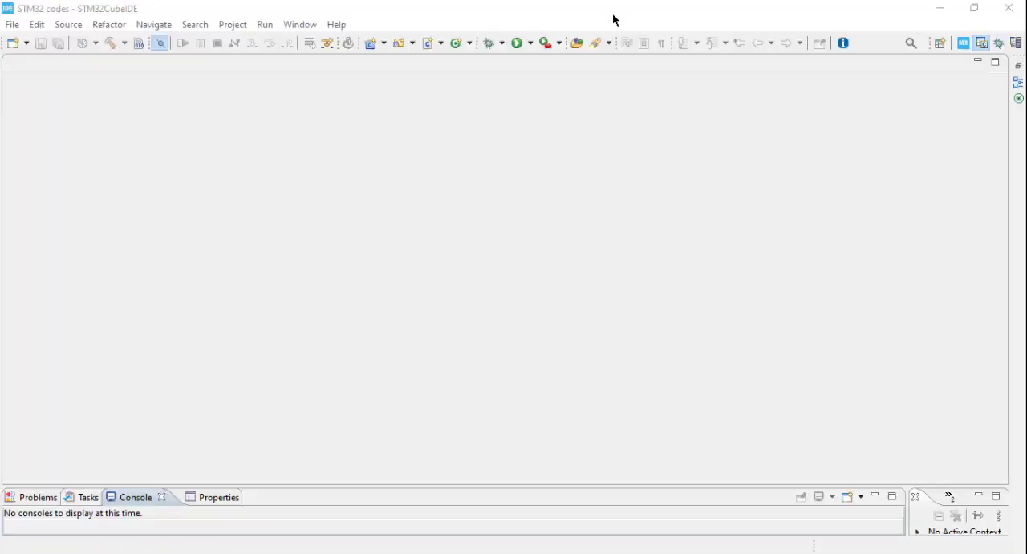
Bring up the File menu in STM32CubeIDE to begin a new project.
click(12, 24)
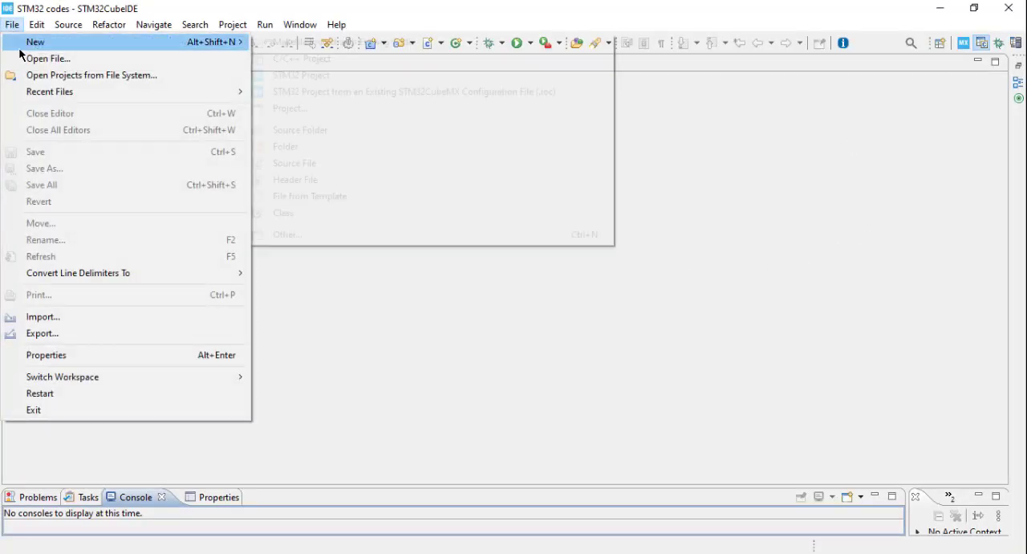
Start a new STM32 project targeting the P-NUCLEO-WB55 board from the STM32WB series.
click(302, 74)
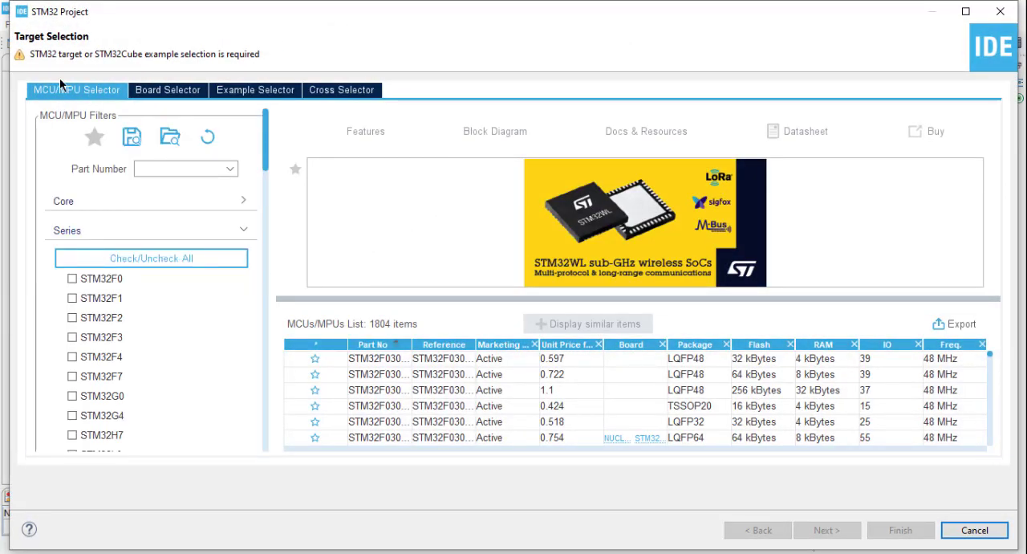
mouse_move(314, 167)
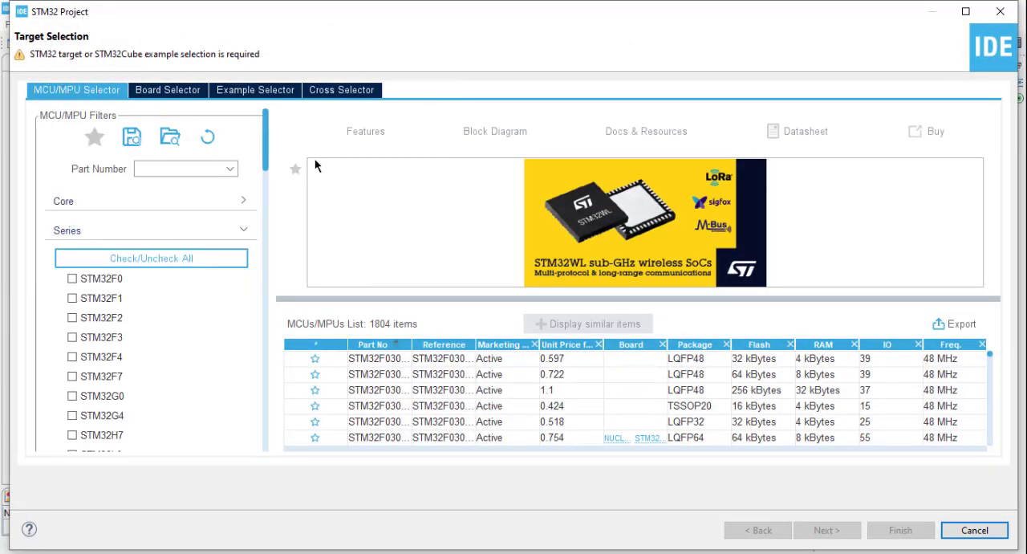
mouse_move(321, 175)
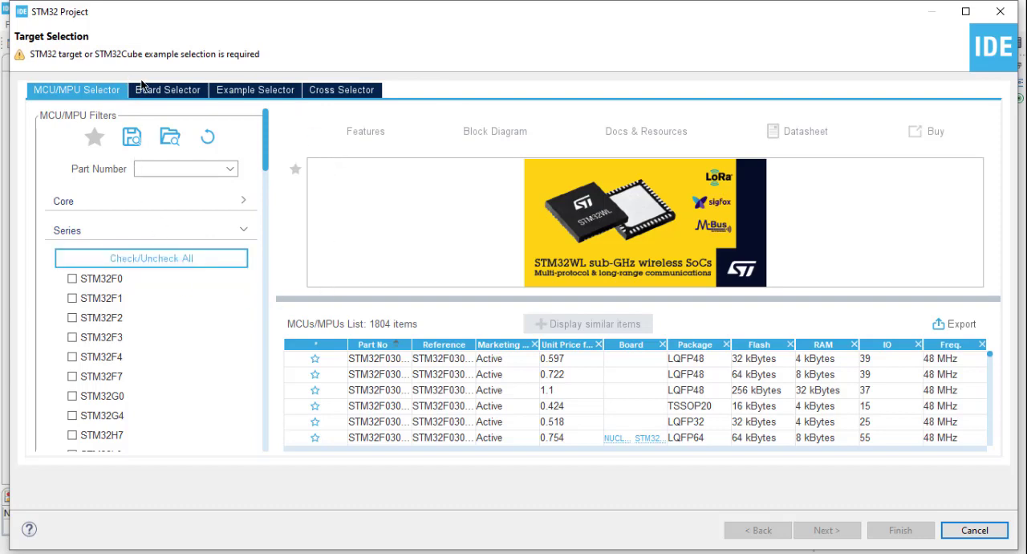
click(167, 88)
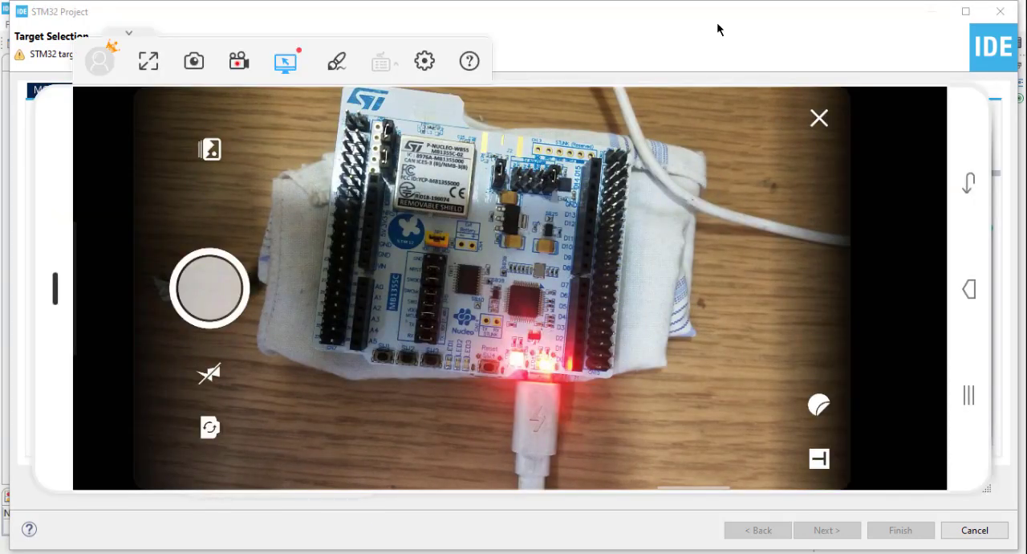
click(818, 119)
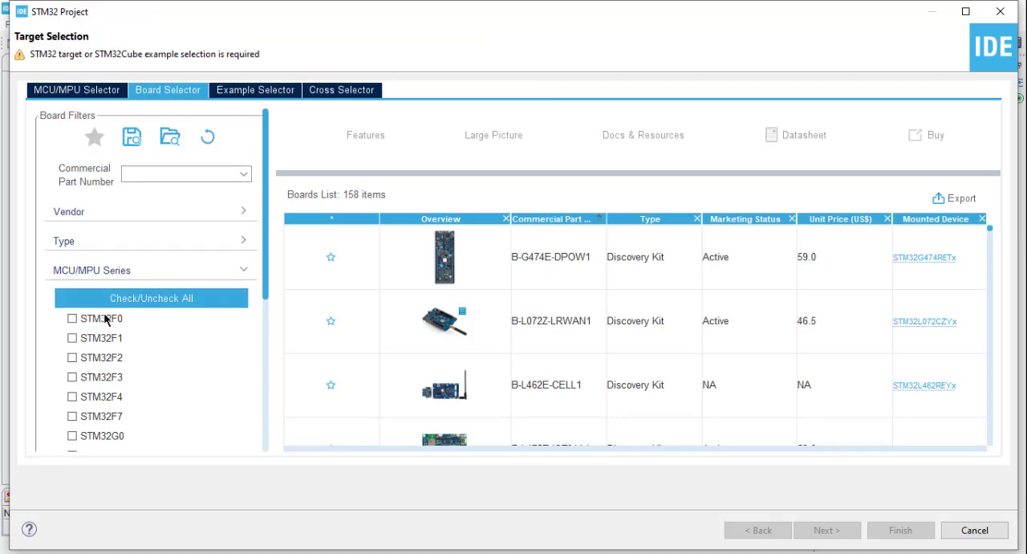
click(71, 363)
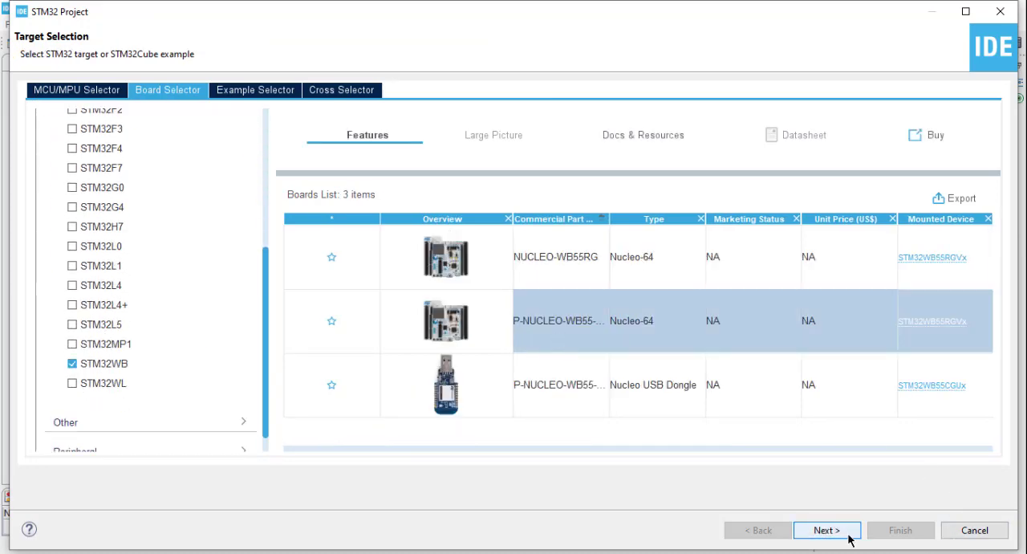
click(827, 530)
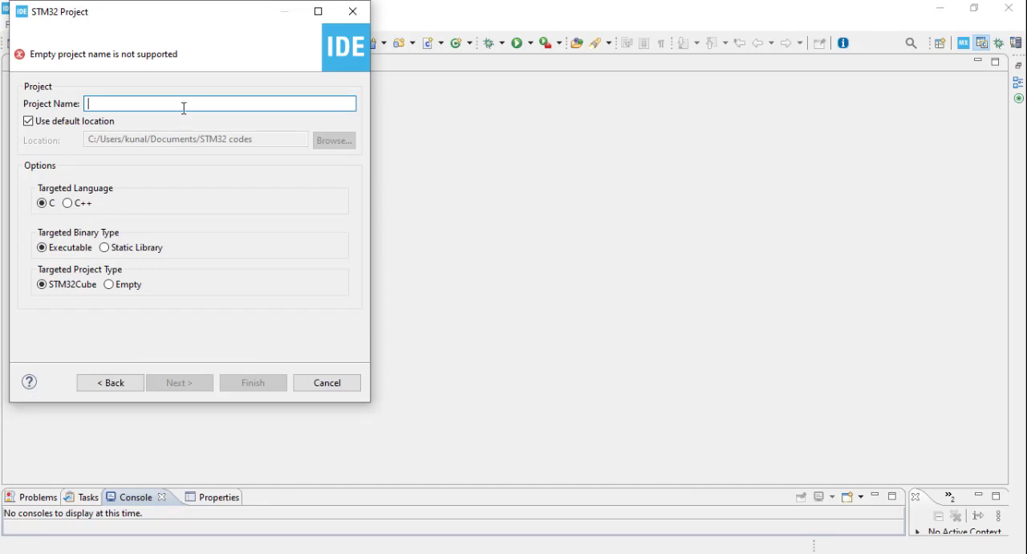
Name the project LED_blinking, keeping C, Executable and STM32Cube options.
text(LED_blinking)
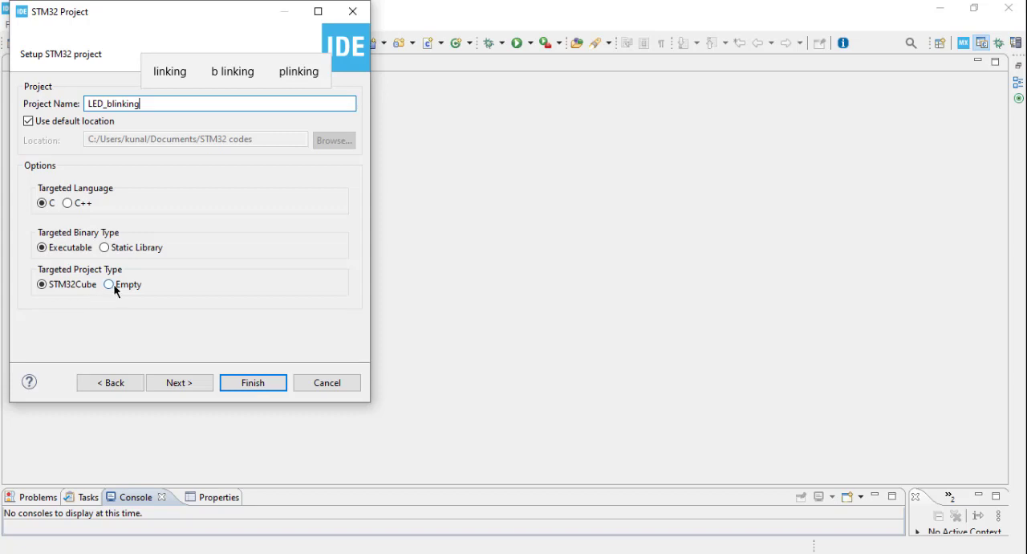
click(42, 284)
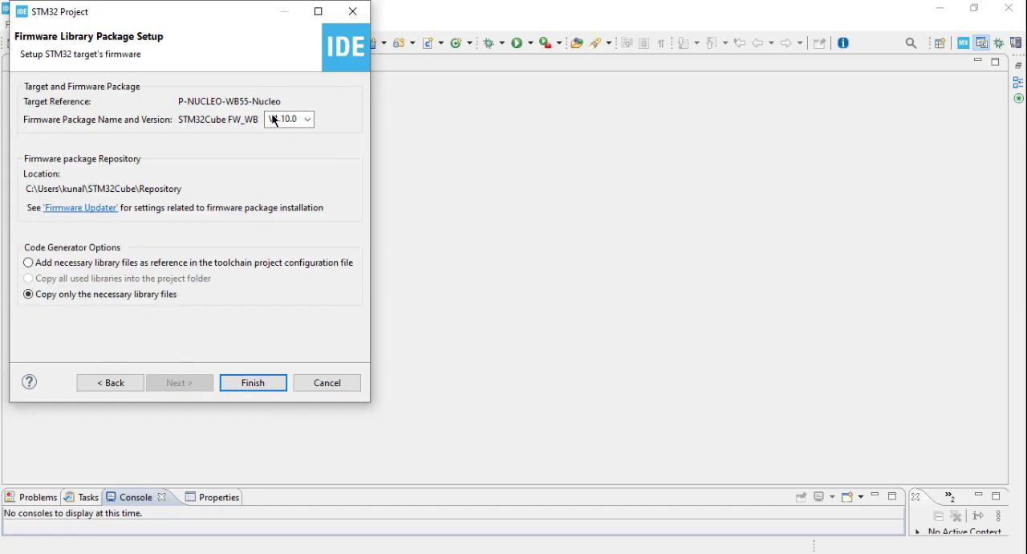
Finish with firmware package V1.10.0 and initialize all peripherals to default modes.
click(288, 118)
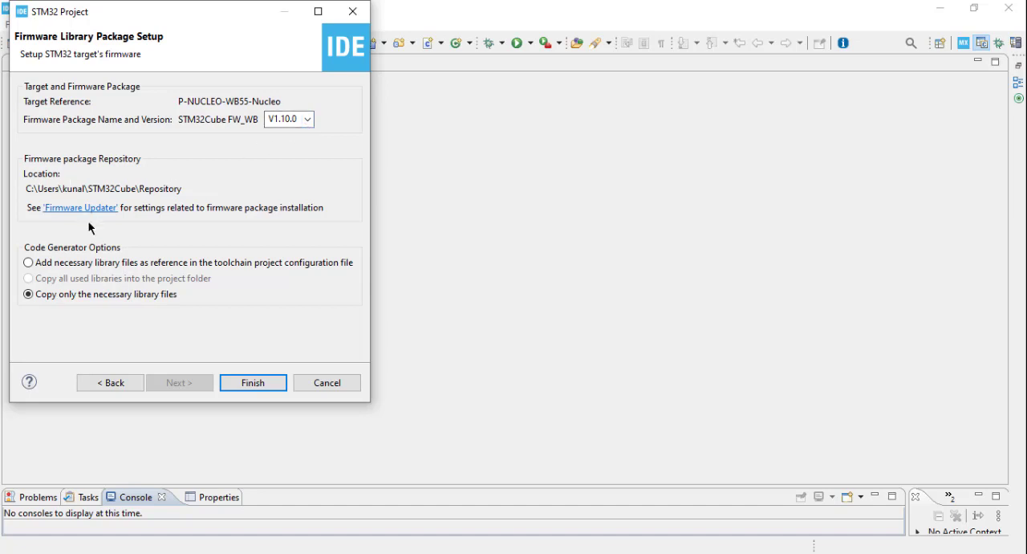
mouse_move(93, 254)
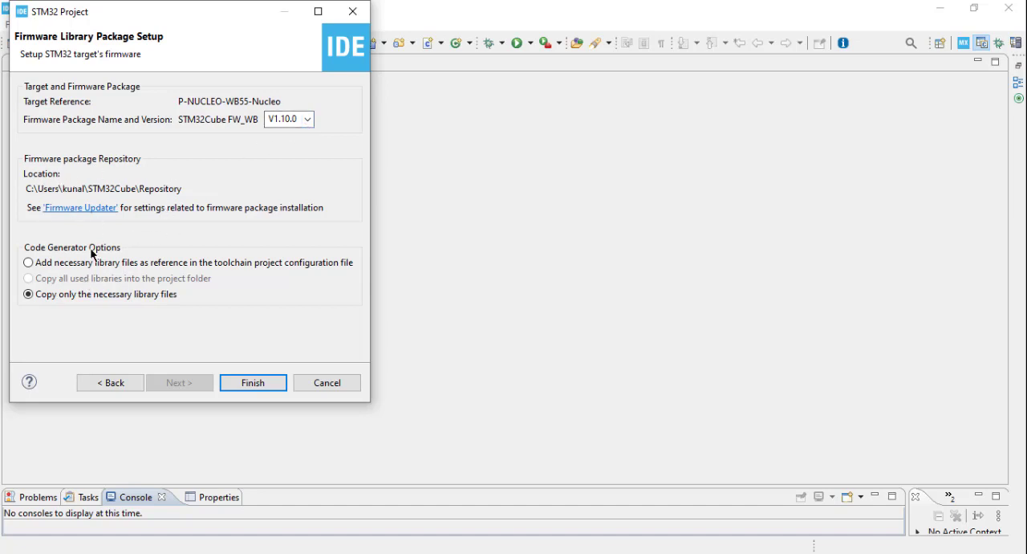
mouse_move(235, 377)
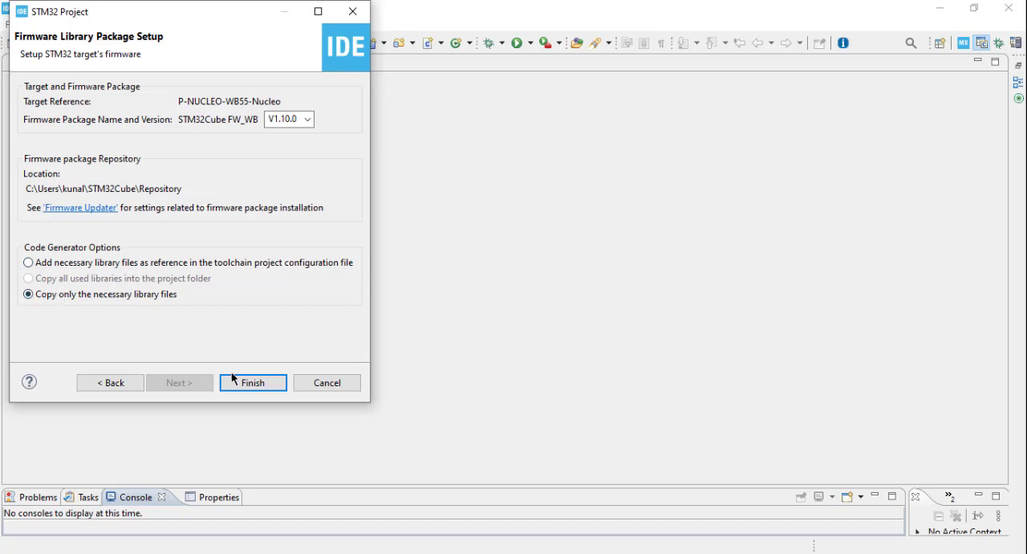
click(254, 382)
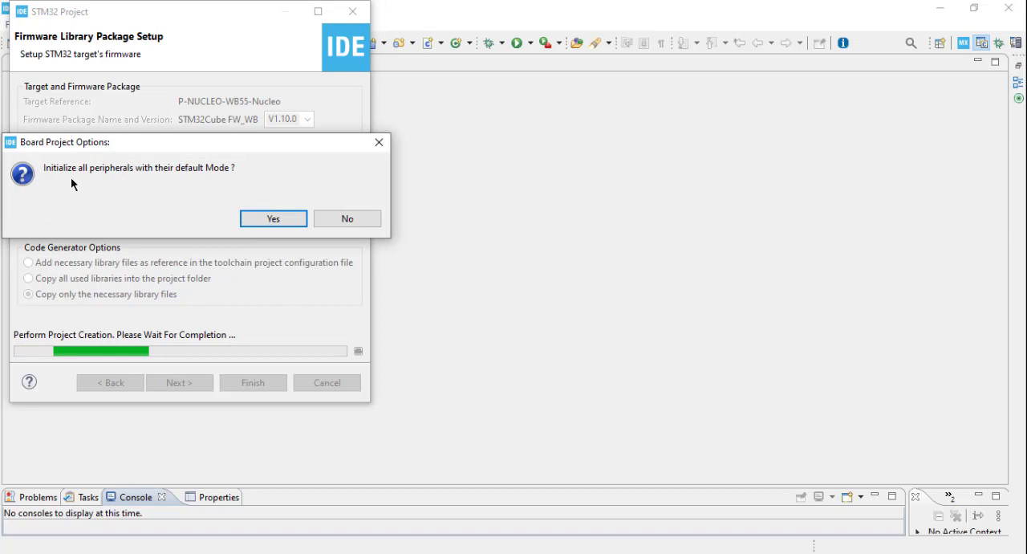
mouse_move(209, 180)
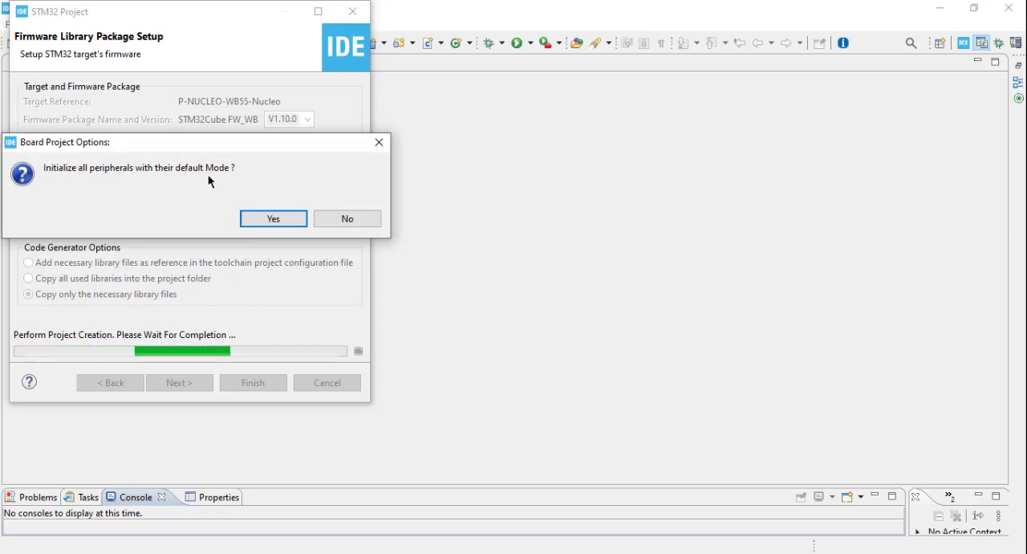
mouse_move(265, 197)
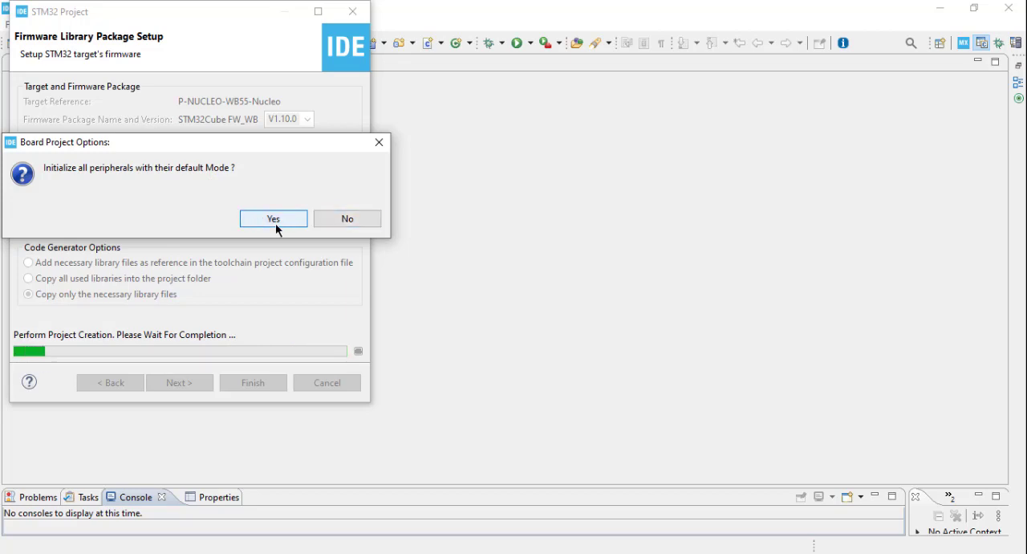
click(273, 218)
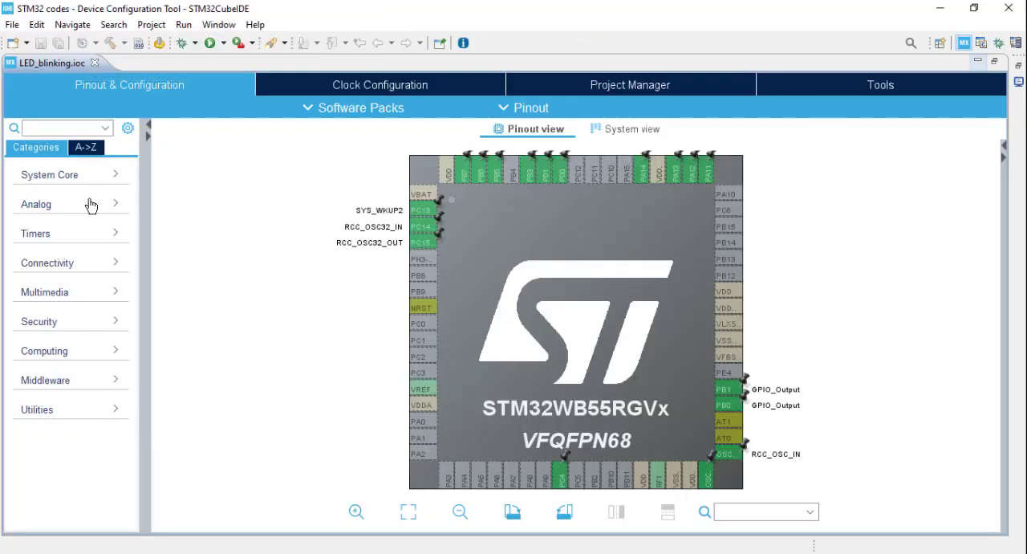
mouse_move(128, 129)
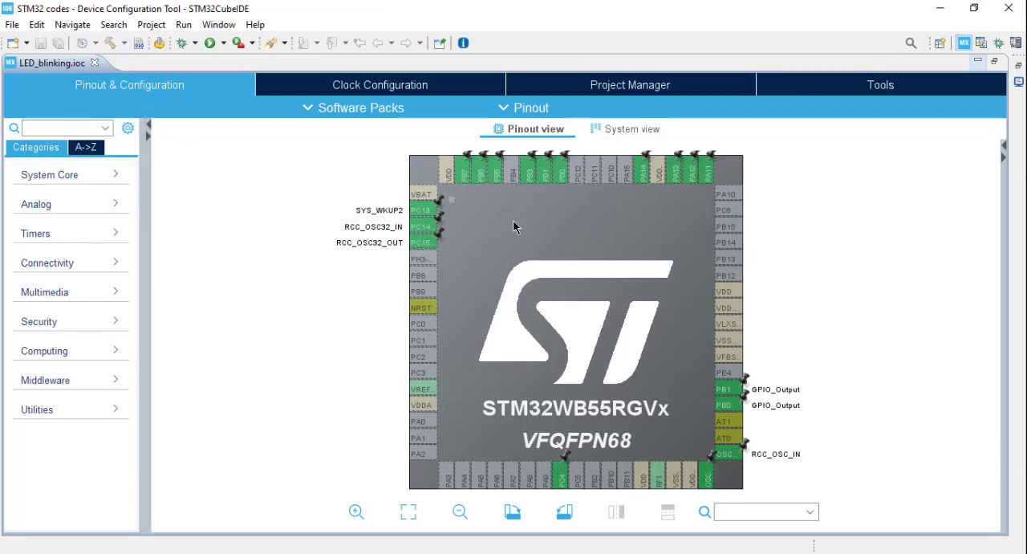
mouse_move(544, 186)
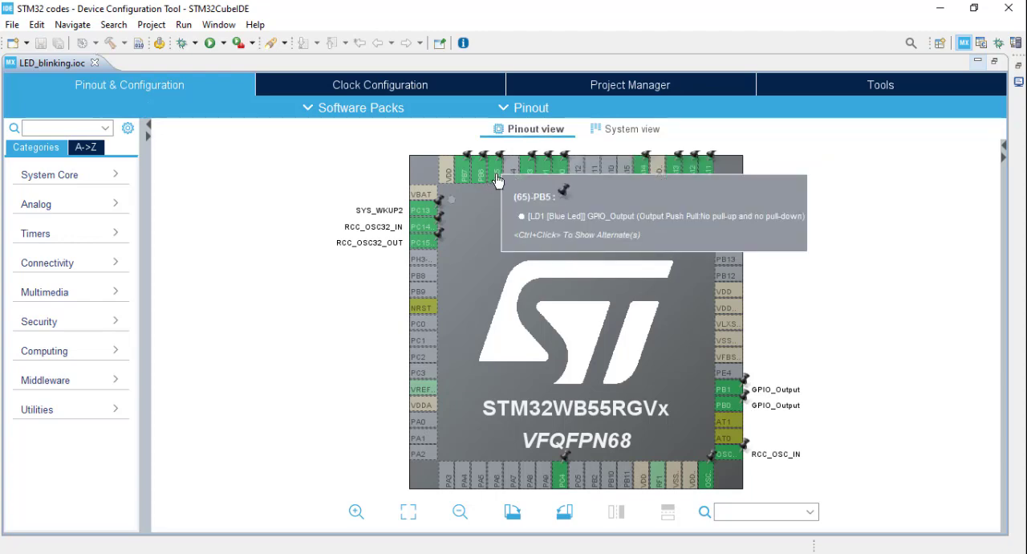
mouse_move(726, 416)
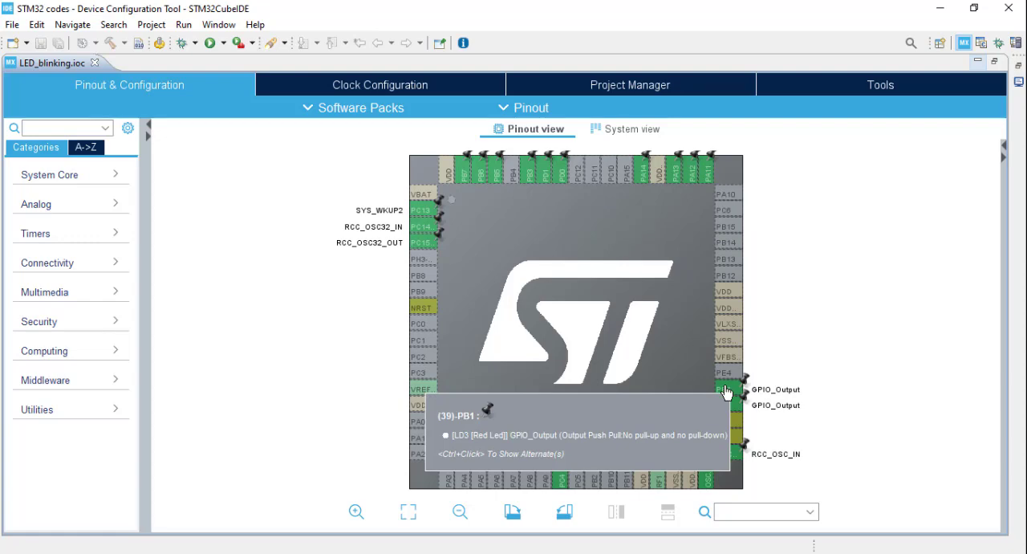
mouse_move(731, 391)
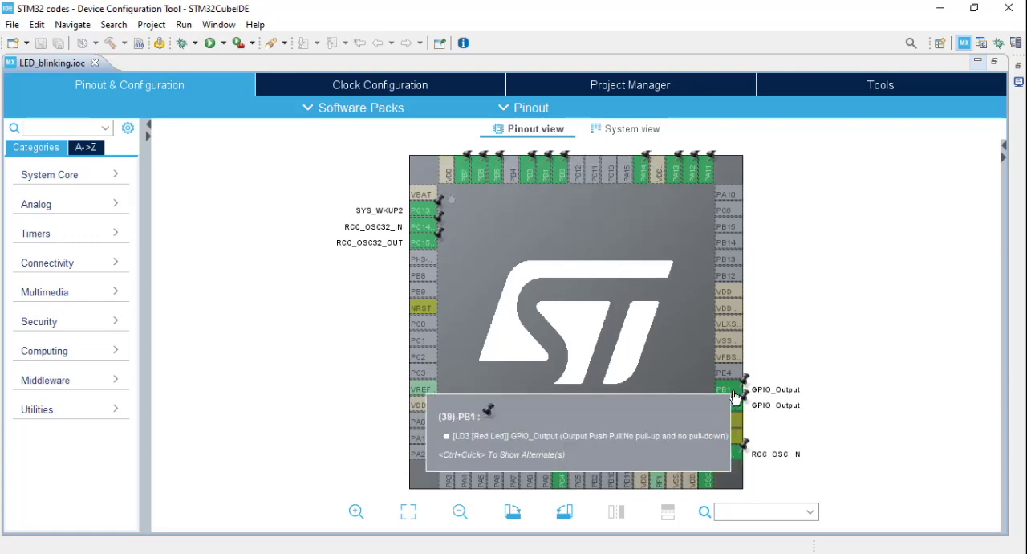
mouse_move(795, 388)
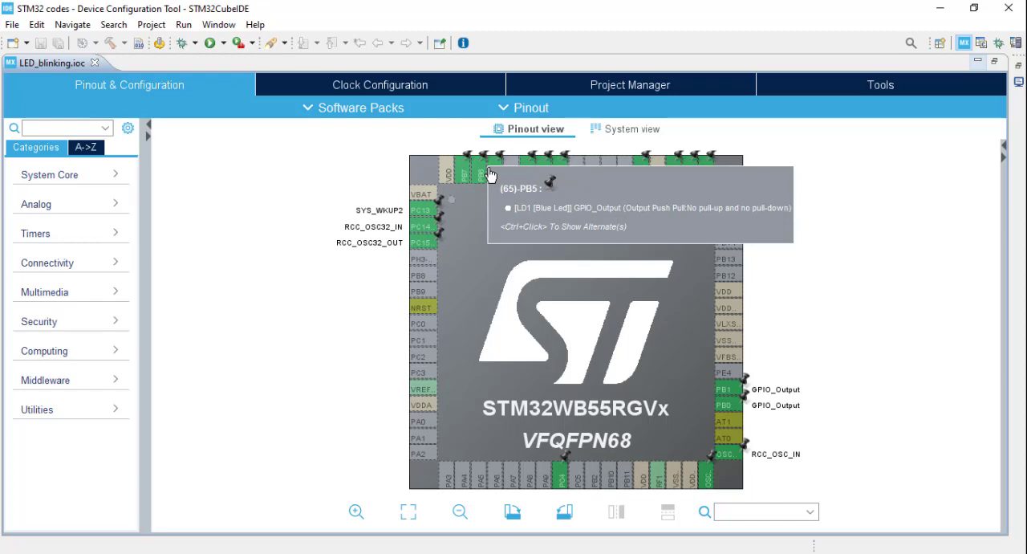
mouse_move(649, 284)
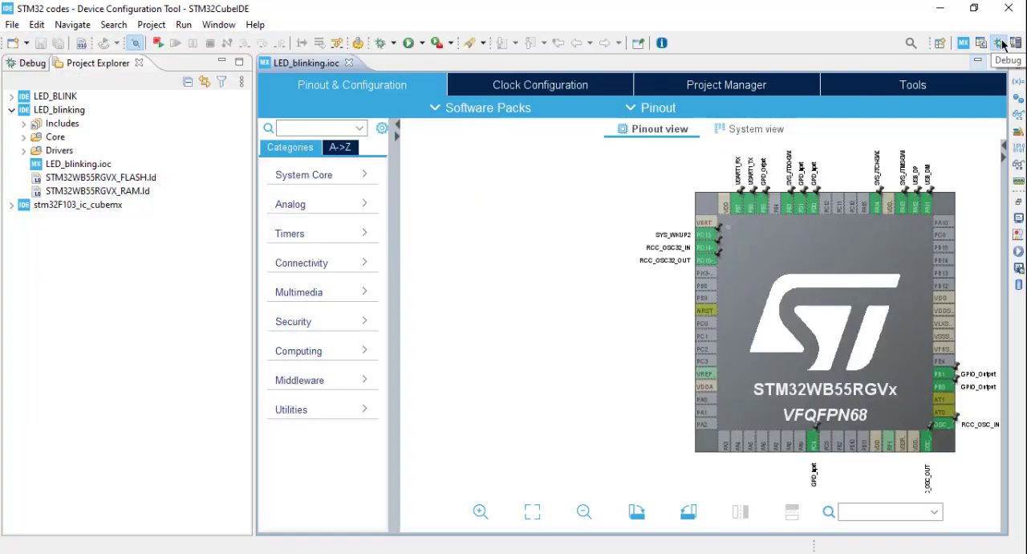
mouse_move(860, 103)
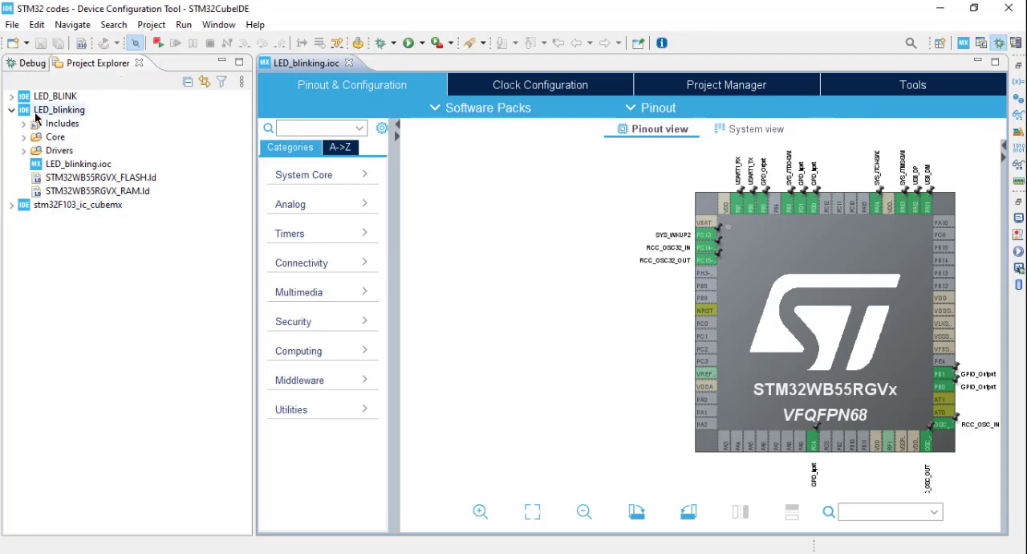
Select the LED_blinking project's Core folder in Project Explorer.
click(56, 137)
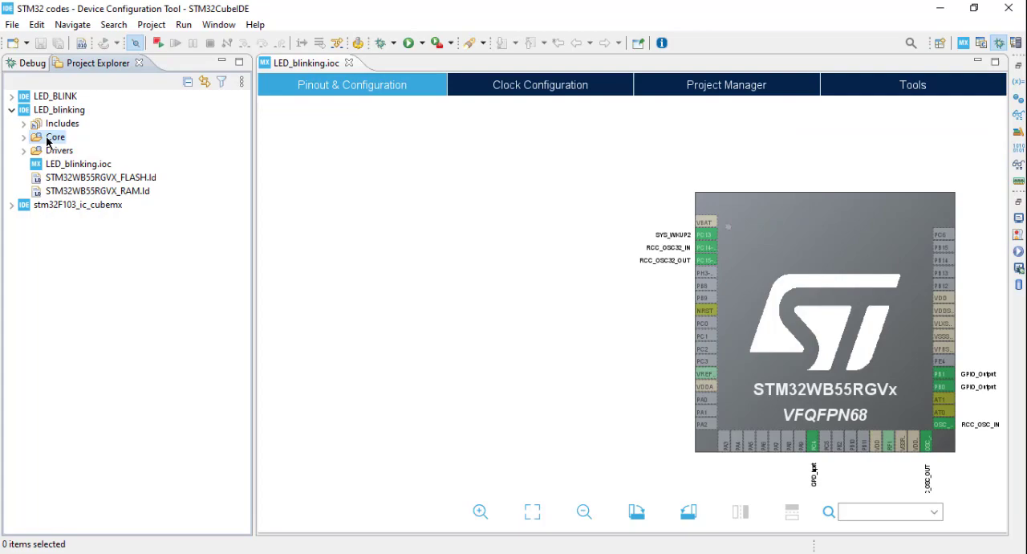
Open main.c from Core/Src and scroll down to the main function.
click(25, 137)
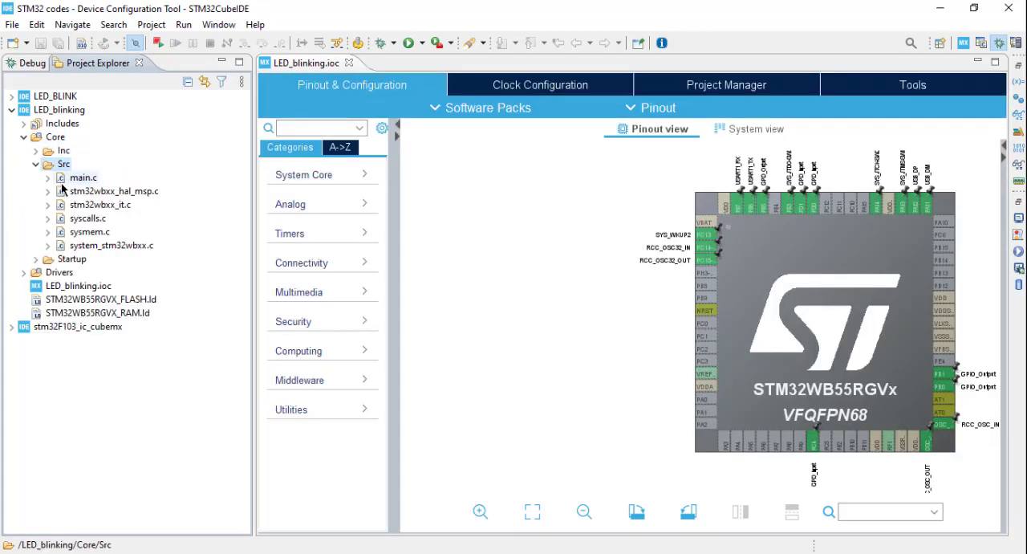
double_click(83, 177)
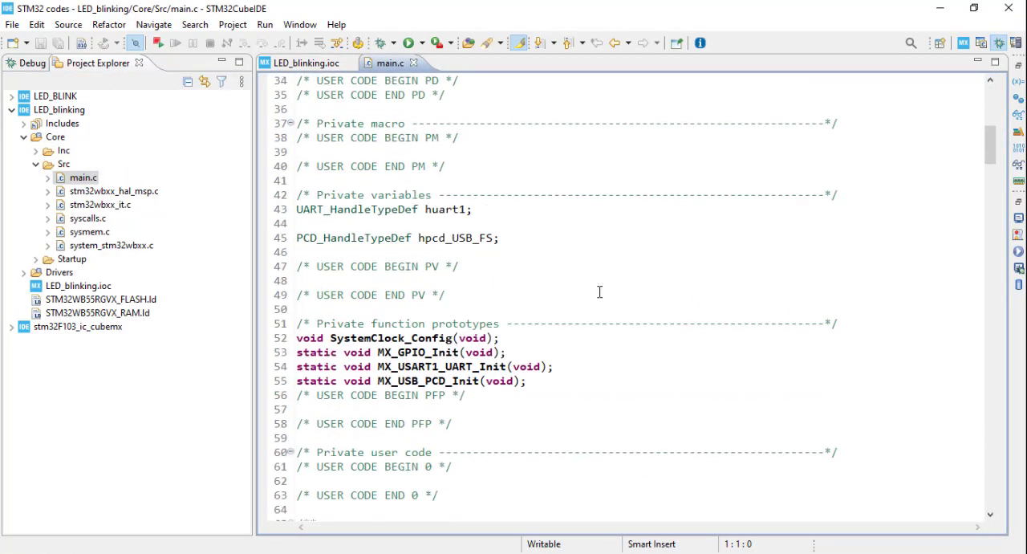
scroll(down, 3)
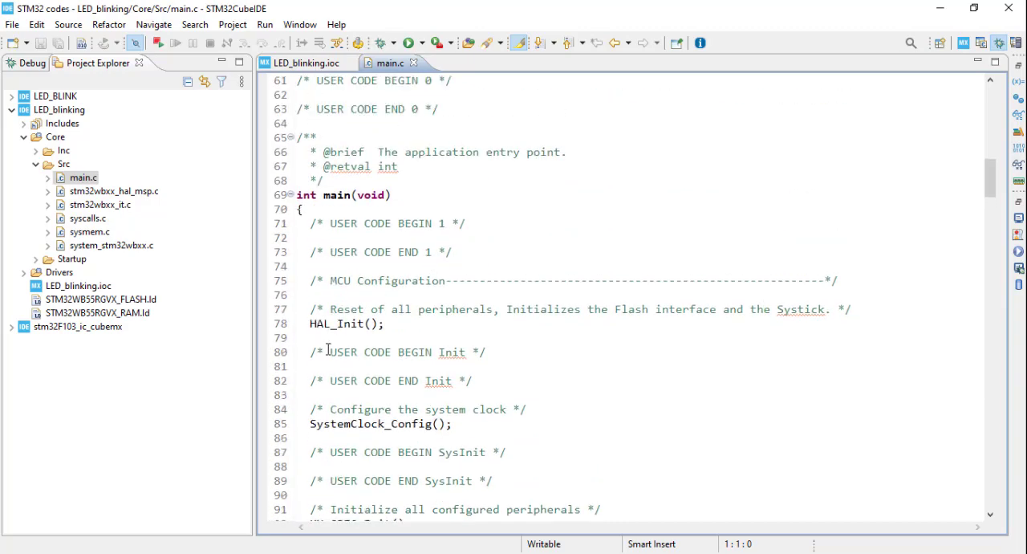
scroll(down, 3)
text(HAL_Delay(1000);)
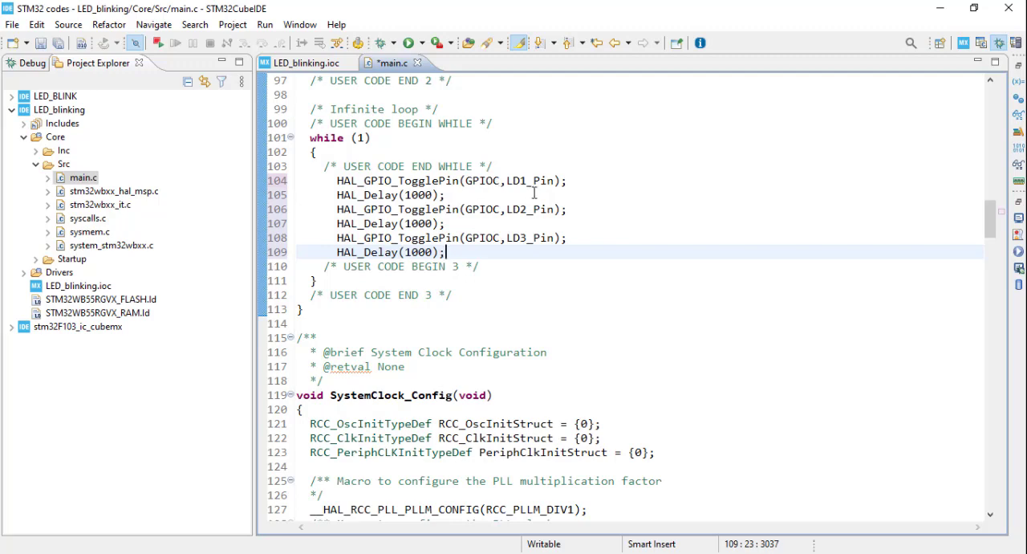
mouse_move(495, 180)
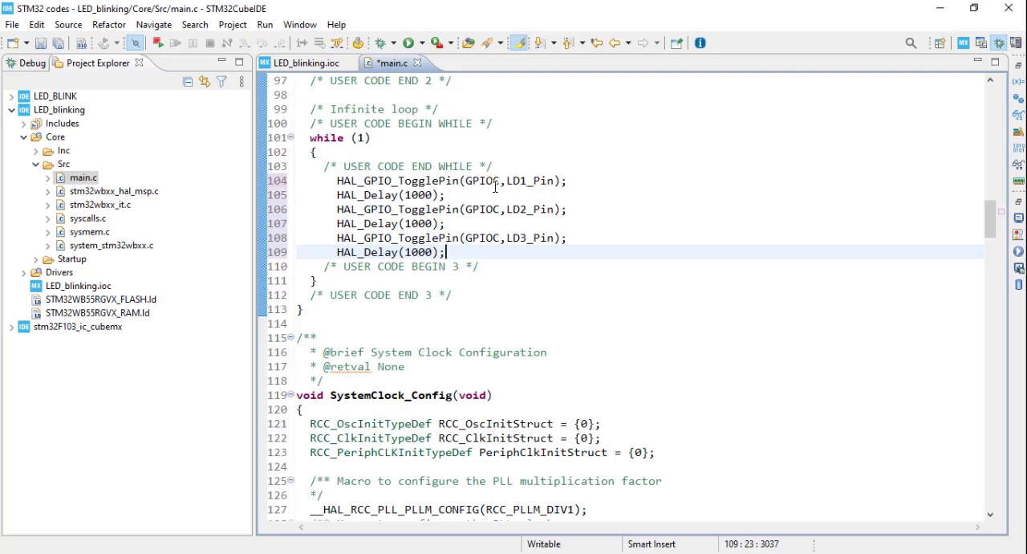
Select GPIOC in the while loop to highlight its other uses.
double_click(488, 180)
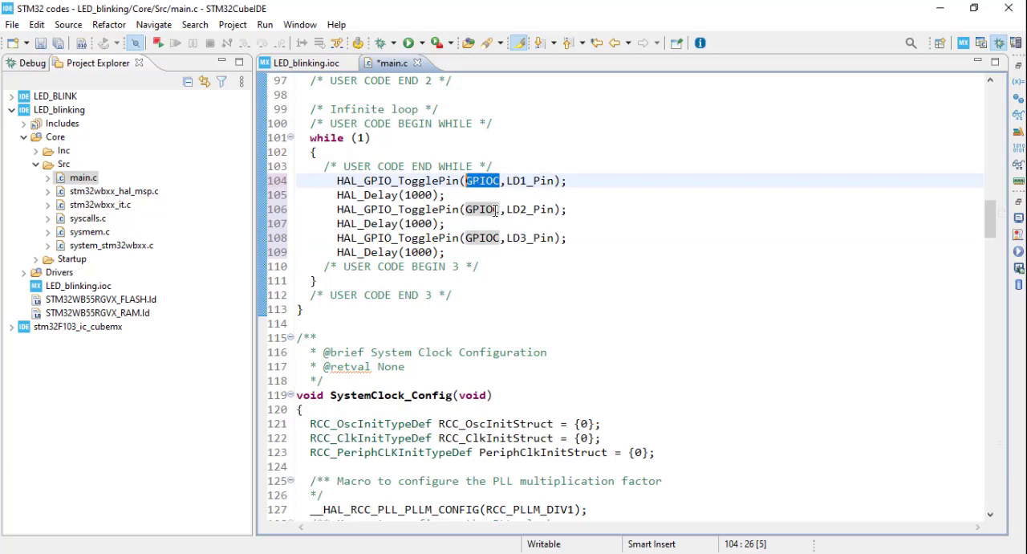
mouse_move(501, 247)
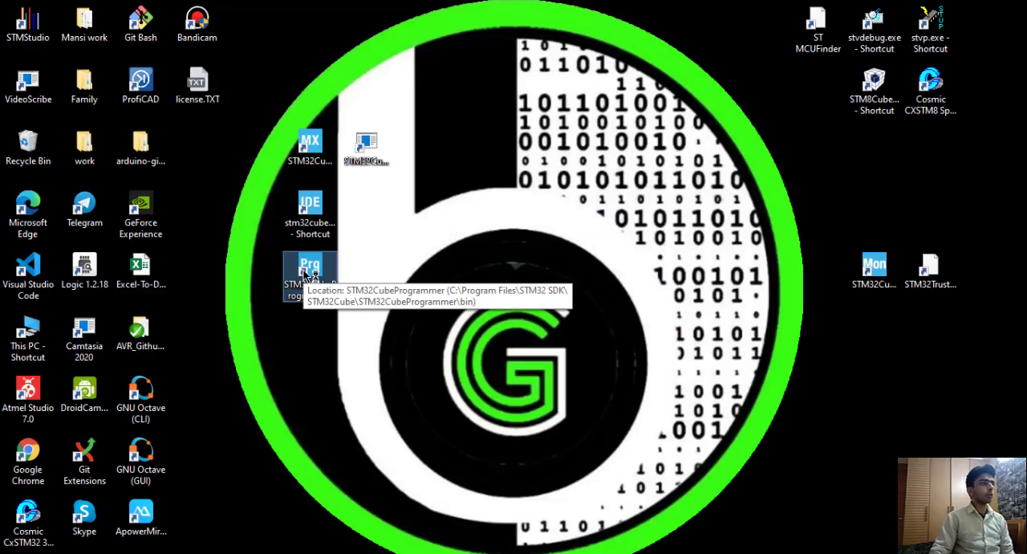
Launch STM32CubeProgrammer and expand its left sidebar of program sections.
double_click(310, 273)
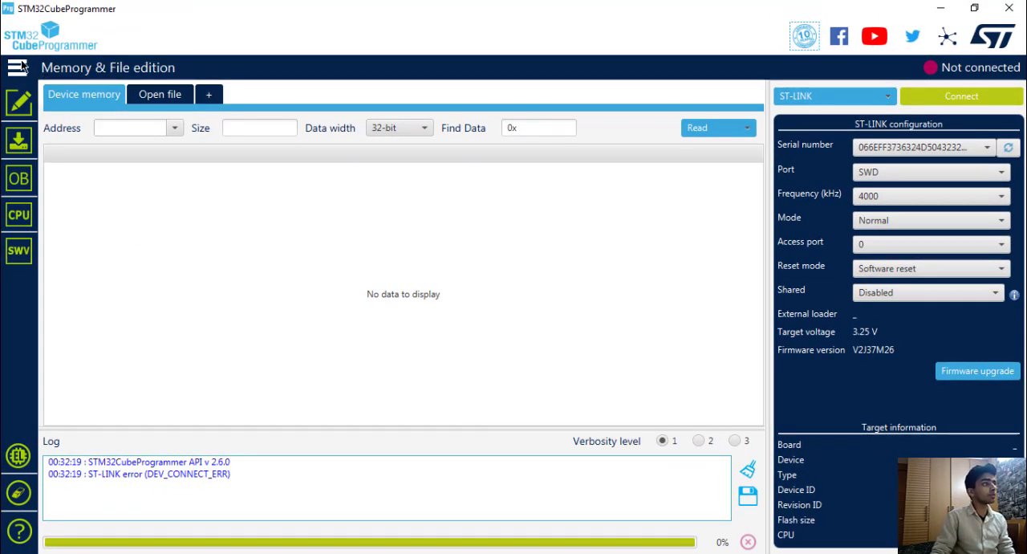
click(17, 68)
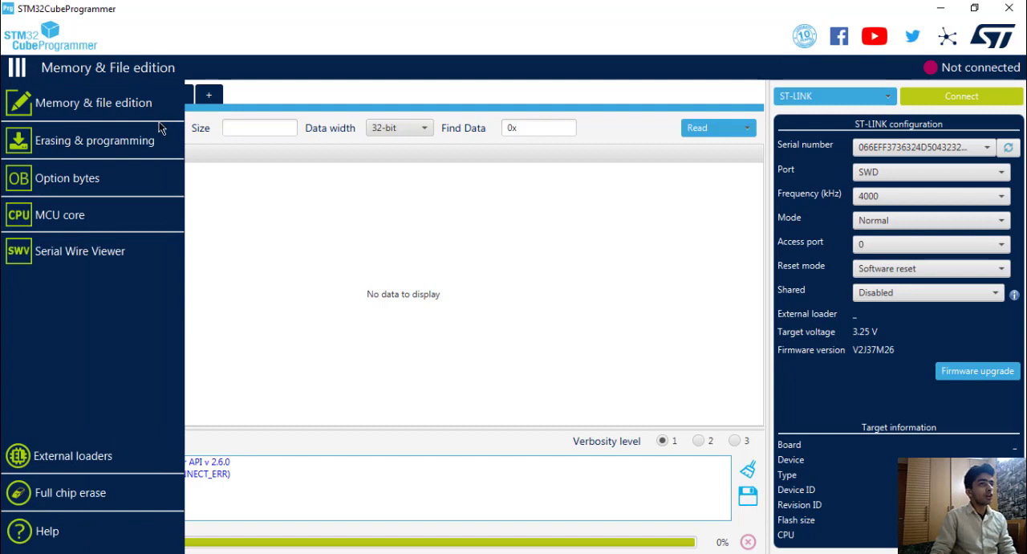
mouse_move(125, 167)
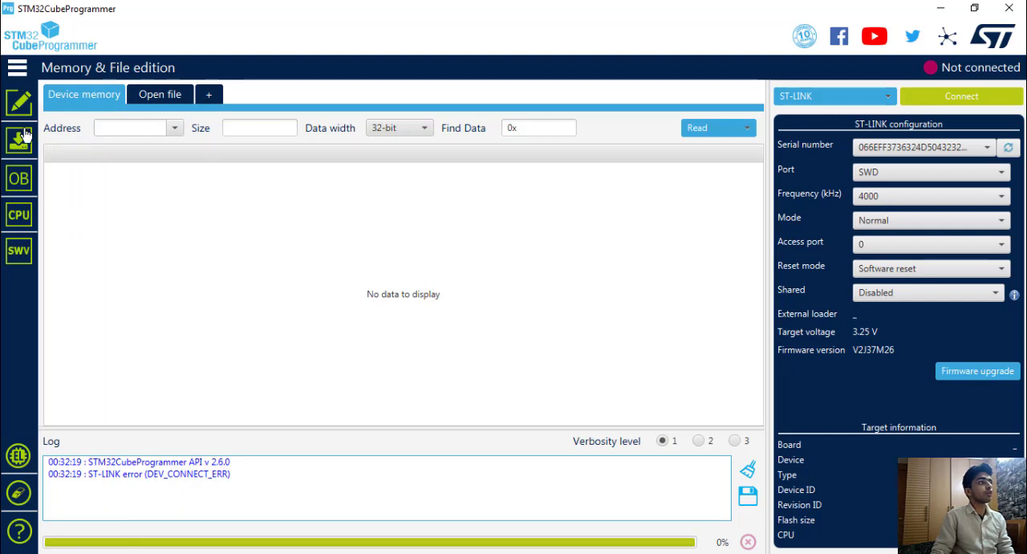
click(18, 68)
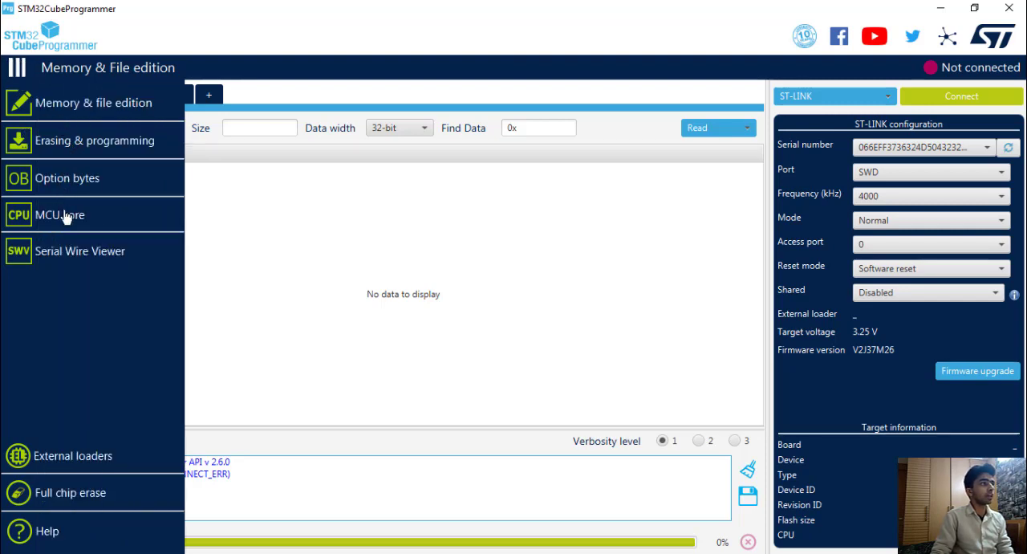
mouse_move(70, 260)
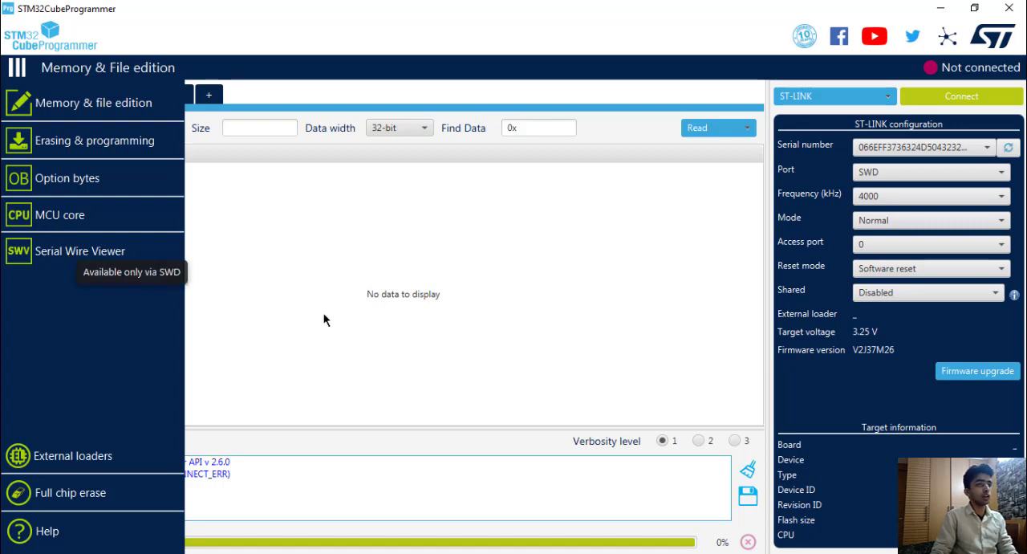
click(16, 67)
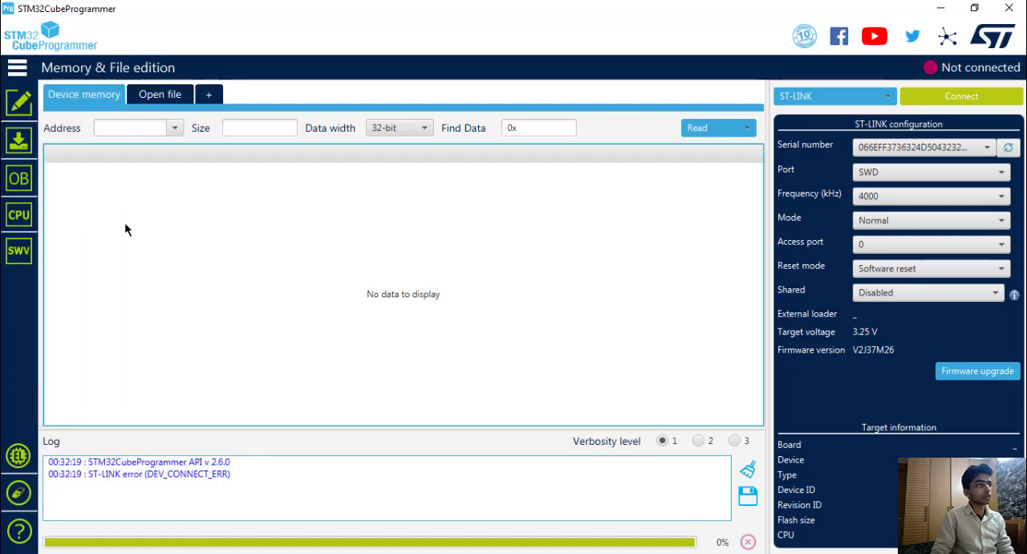
mouse_move(571, 273)
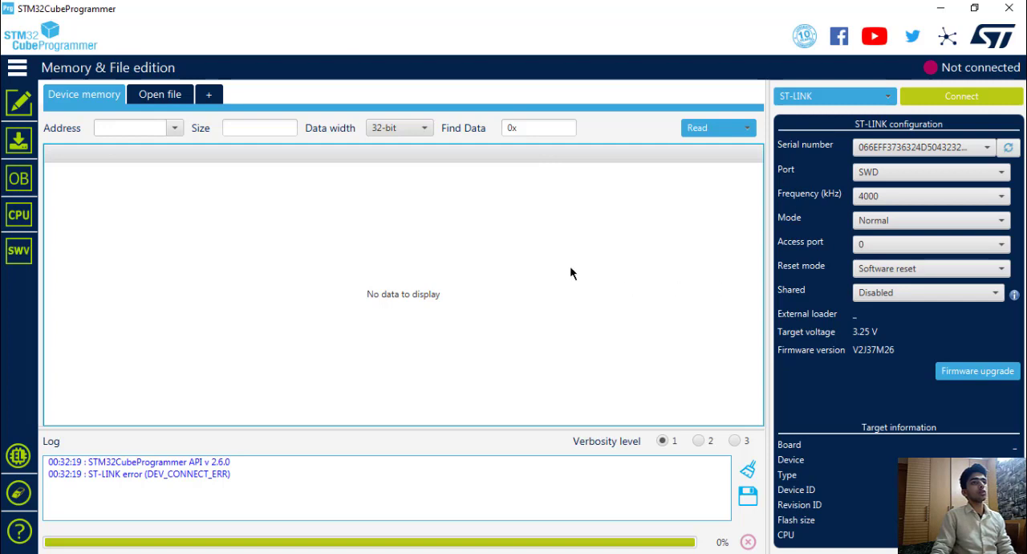
mouse_move(504, 242)
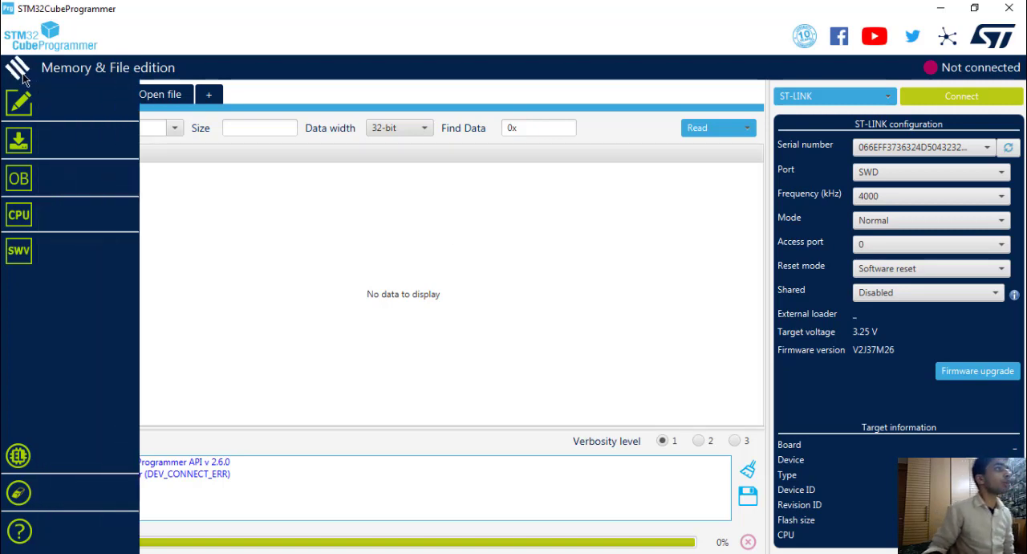
click(17, 68)
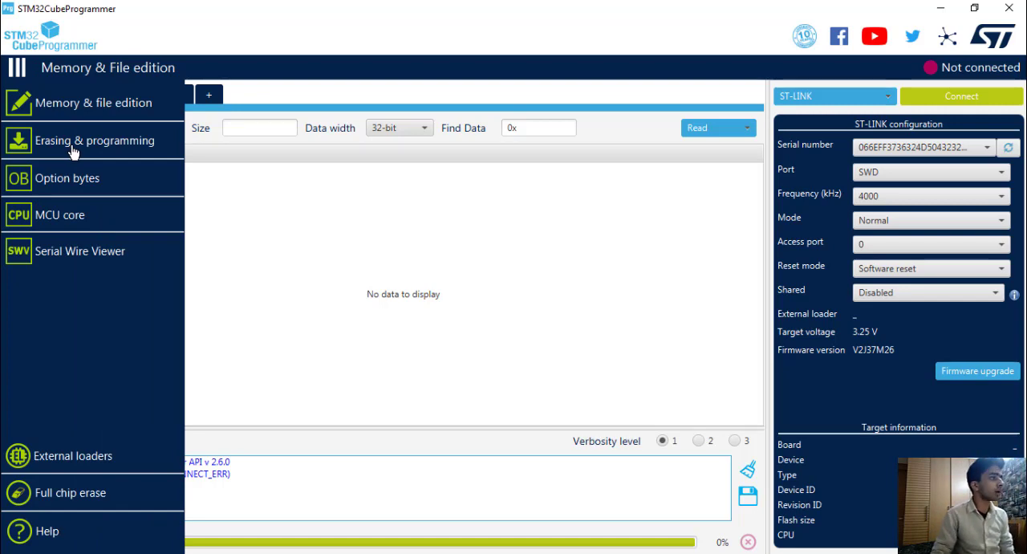
On Erasing & Programming, connect to the P-NUCLEO-WB55 board over ST-LINK.
click(93, 141)
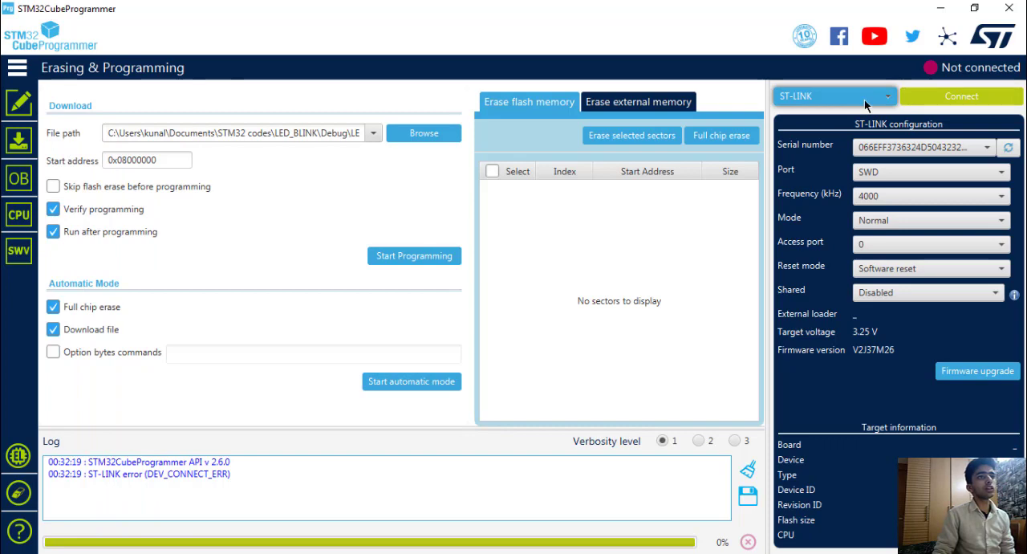
click(833, 96)
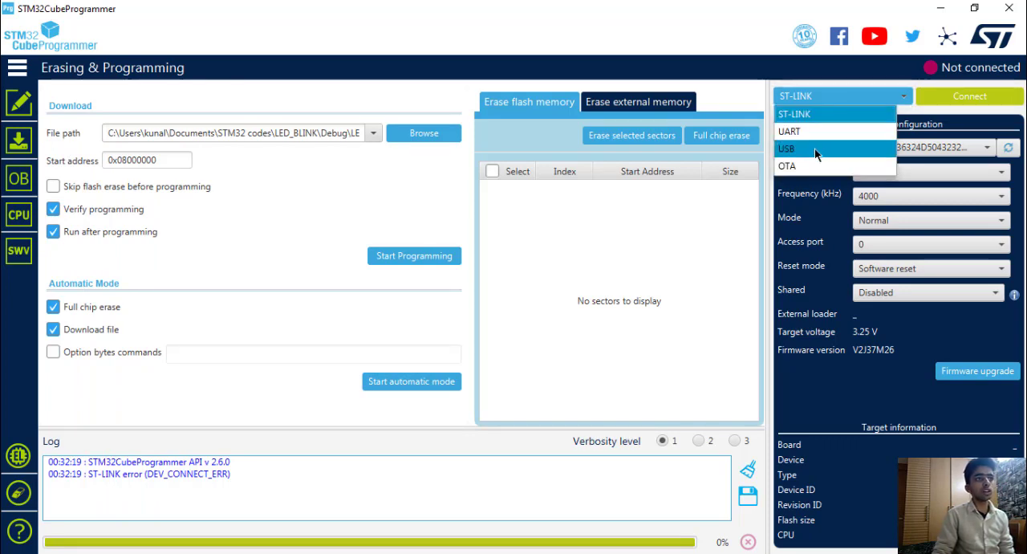
mouse_move(832, 114)
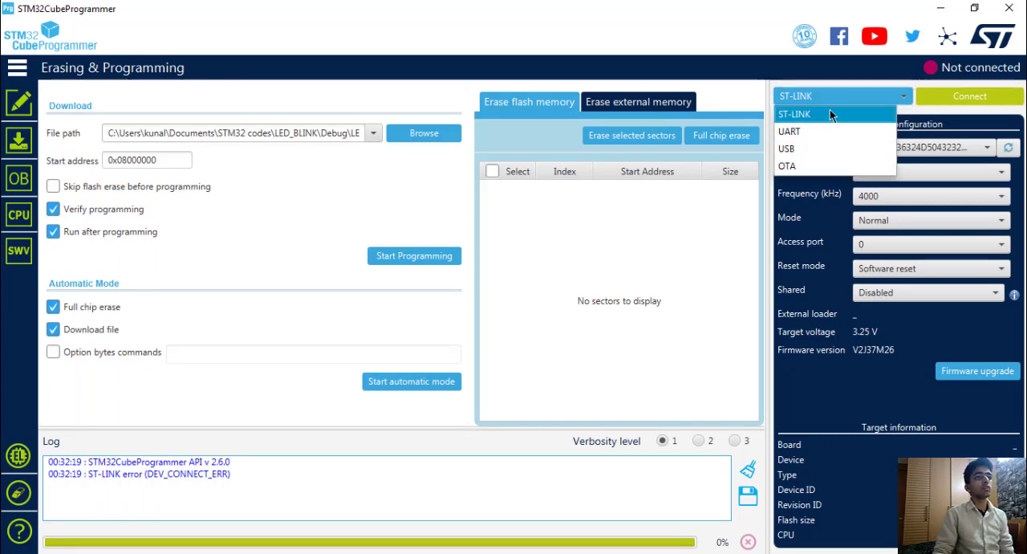
mouse_move(695, 240)
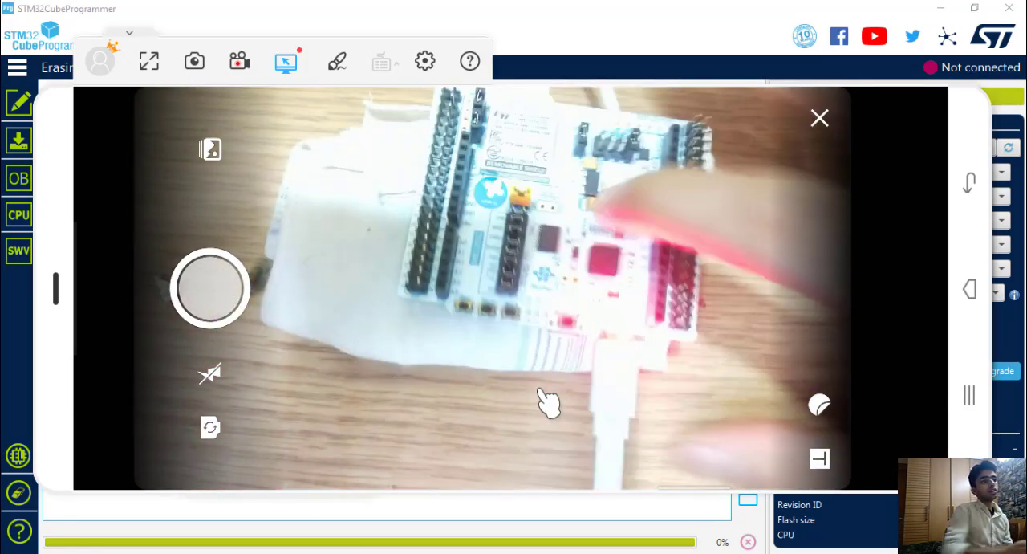
click(819, 119)
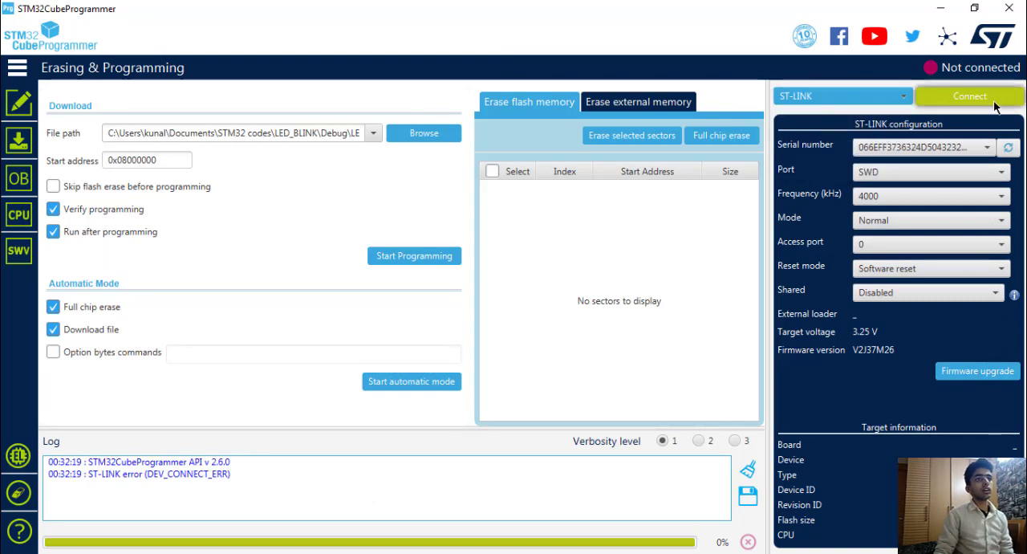
click(969, 96)
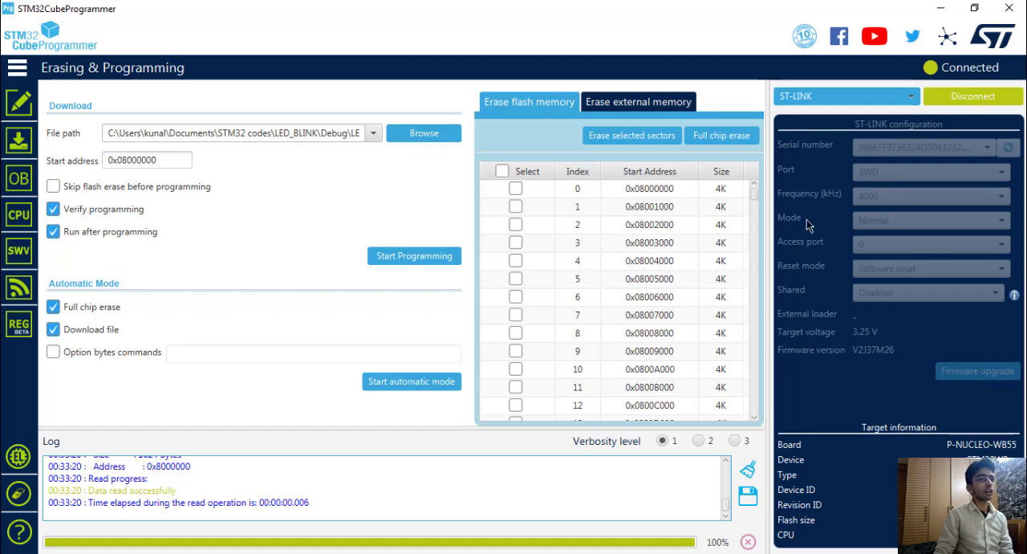
mouse_move(849, 475)
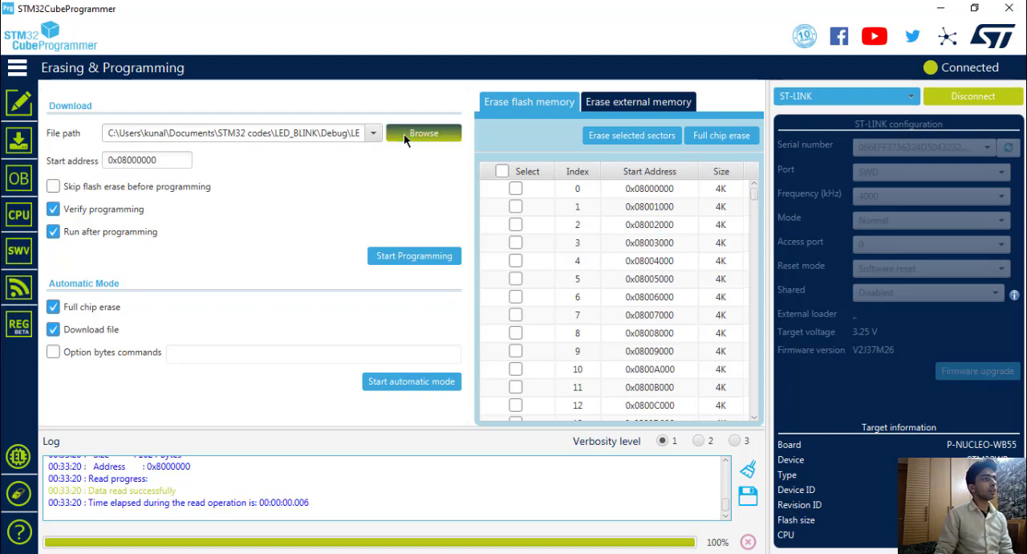
Browse to LED_blinking/Debug and select LED_blinking.bin as the download file.
click(424, 132)
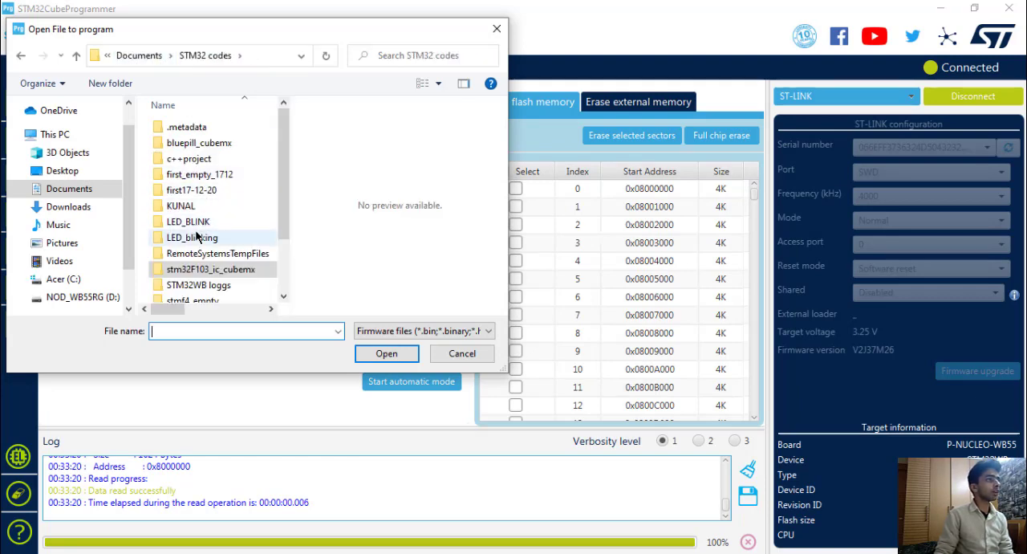
double_click(191, 237)
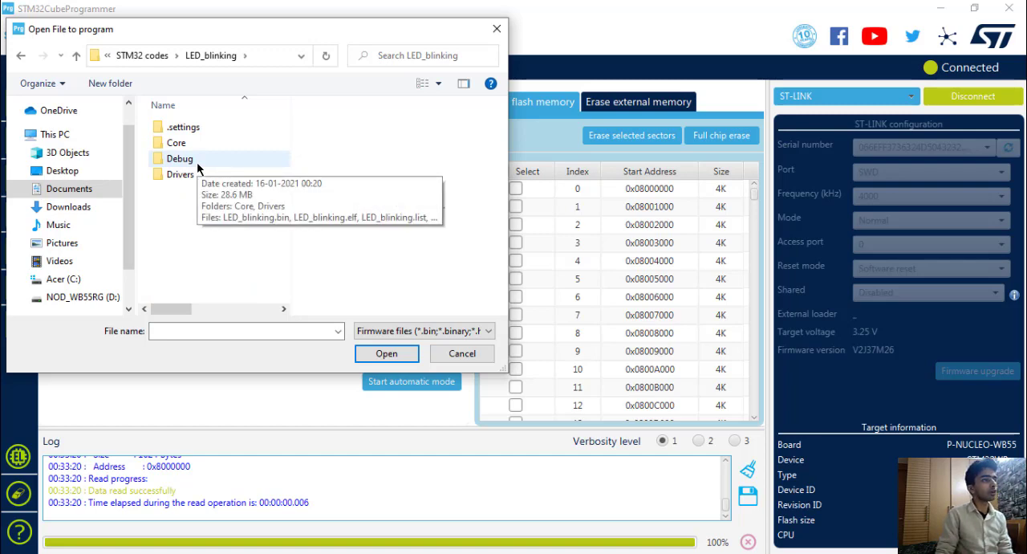
double_click(178, 158)
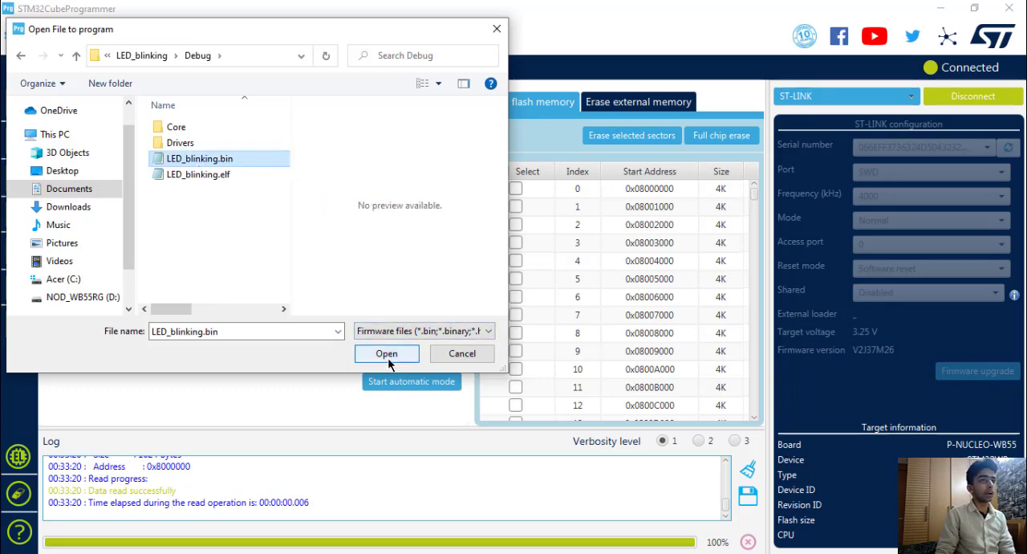
click(386, 353)
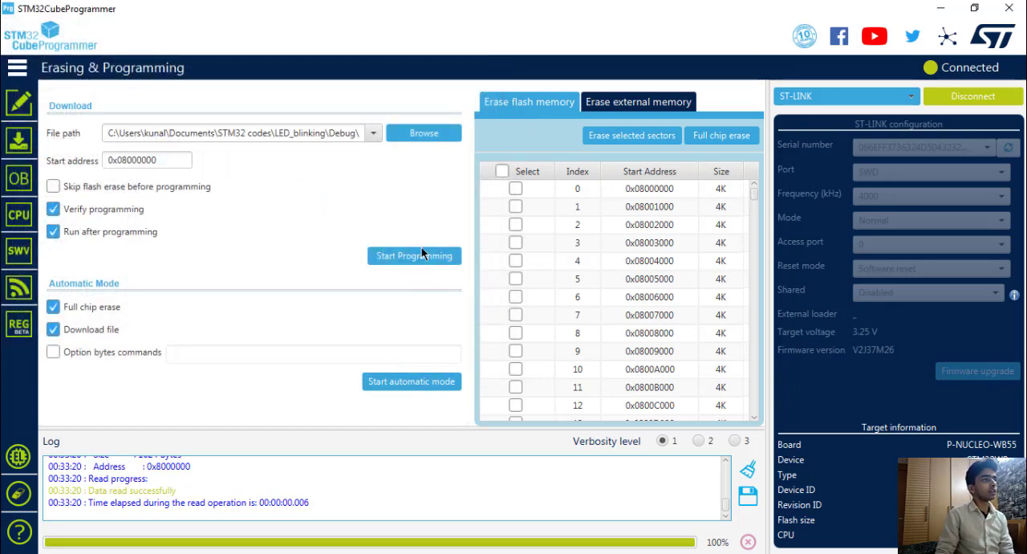
Start programming LED_blinking.bin to the board and acknowledge the success and download-complete messages.
click(414, 255)
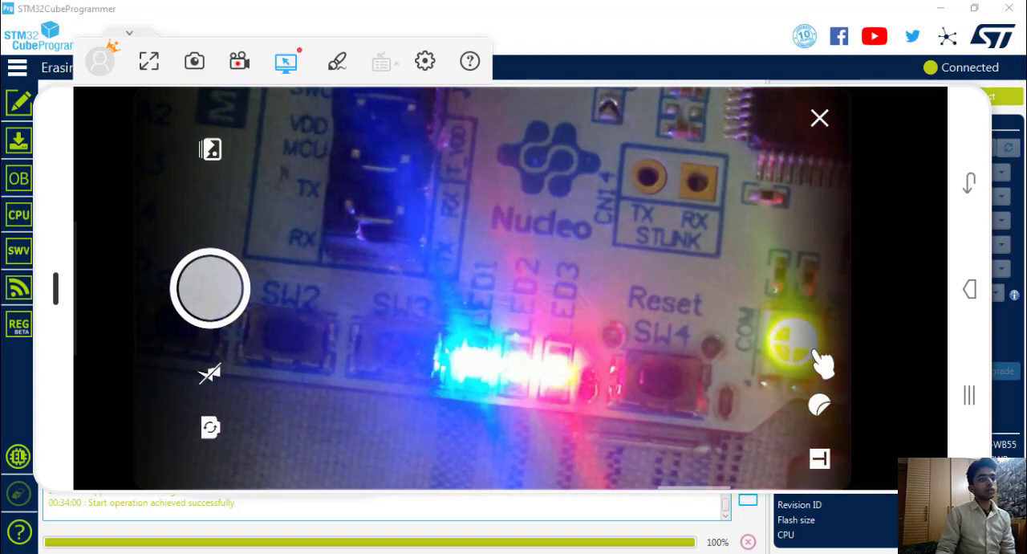
click(819, 118)
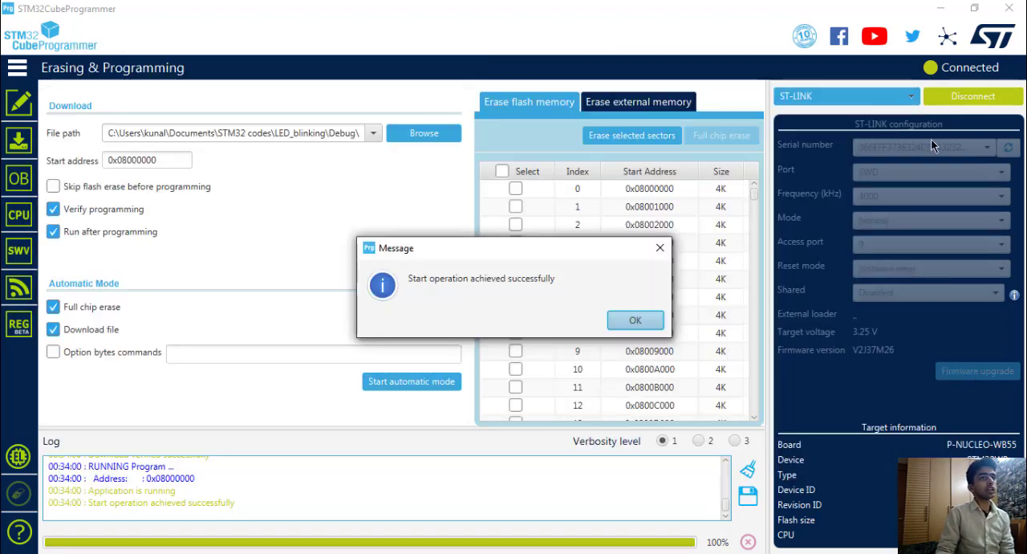
click(636, 320)
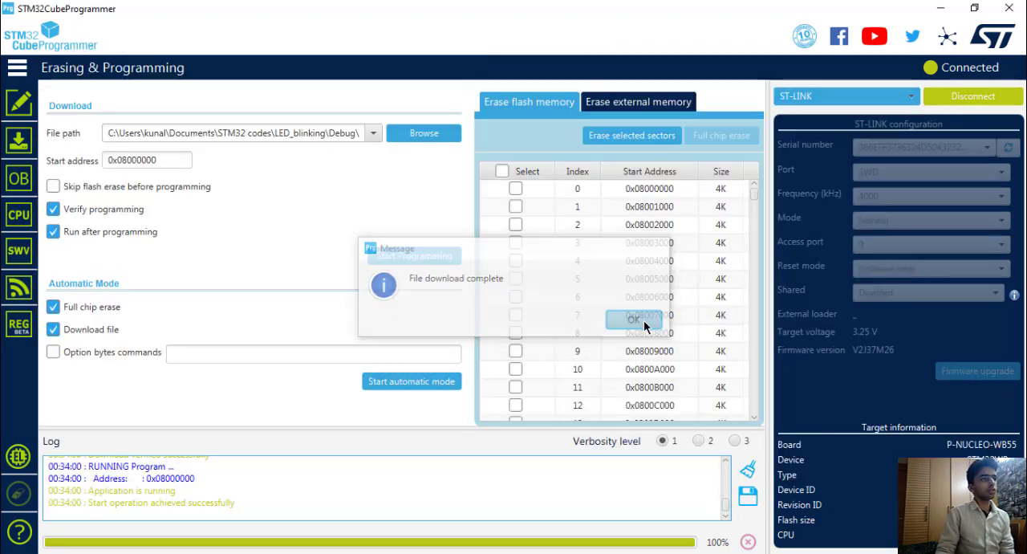
click(632, 319)
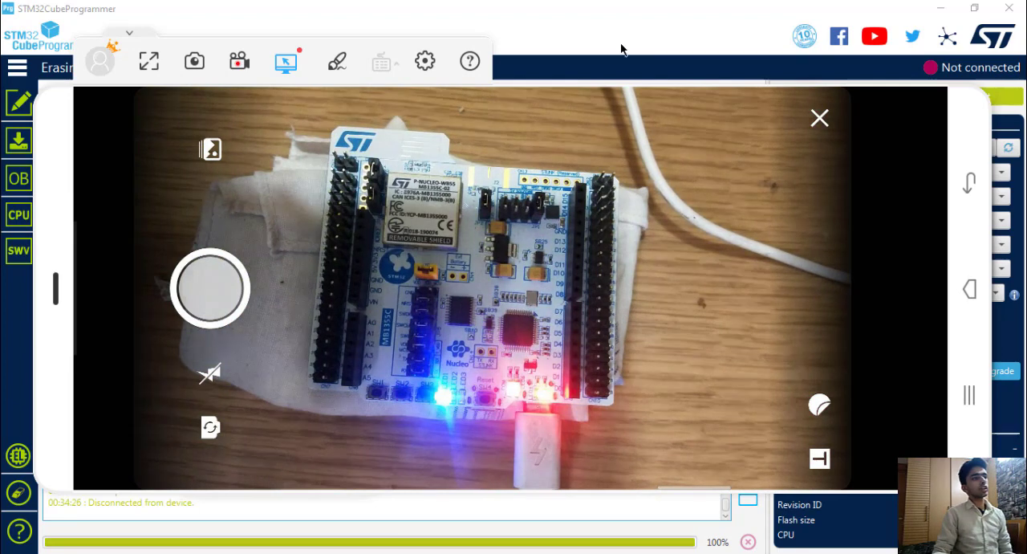
Disconnect the ST-LINK from the Nucleo-WB55 so the log reports Disconnected from device.
click(818, 119)
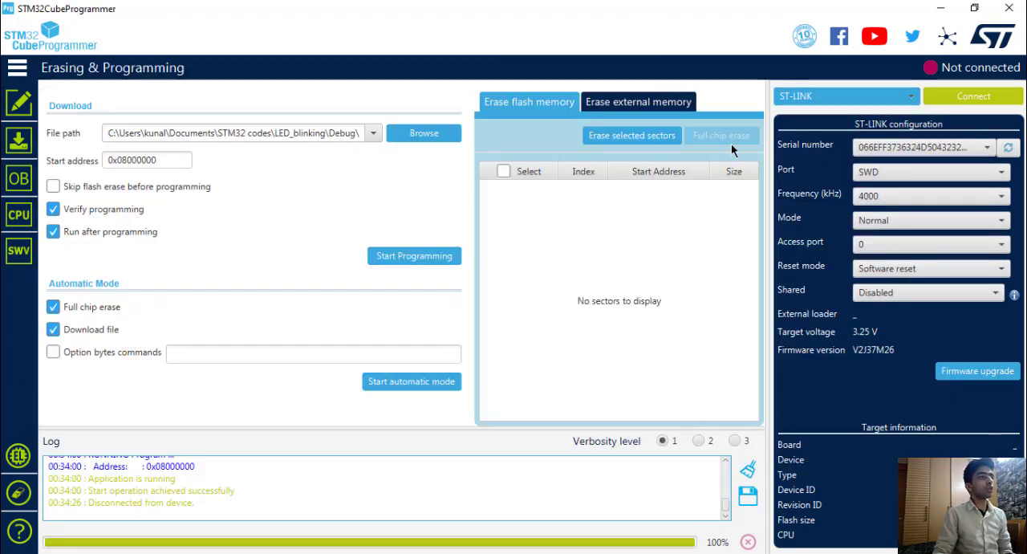